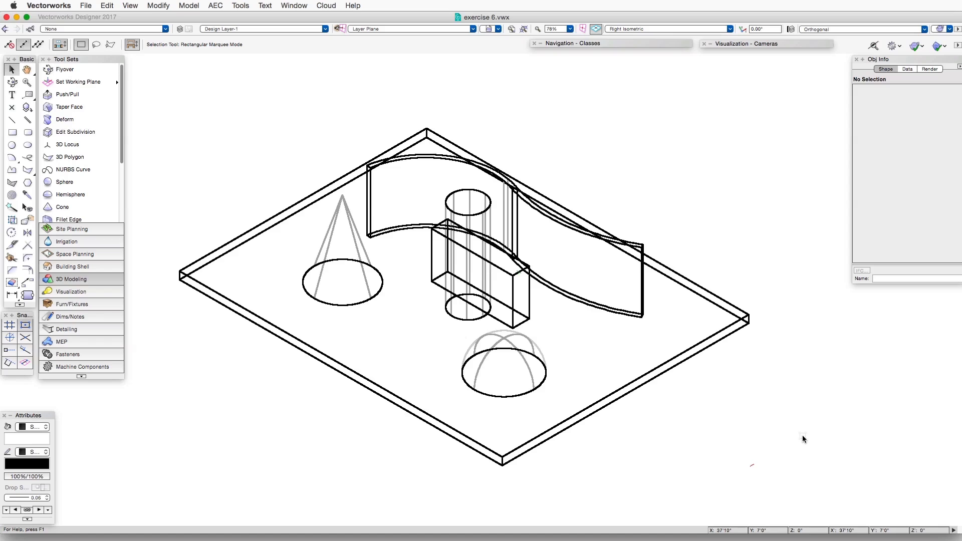
# Step: Render the design-layer model with Hidden Line instead of wireframe
pyautogui.click(468, 251)
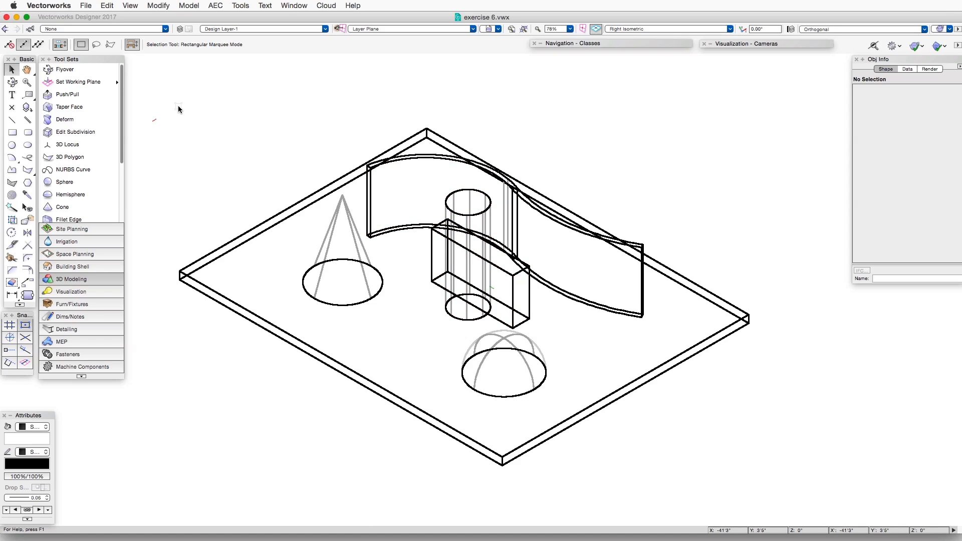
pyautogui.click(129, 6)
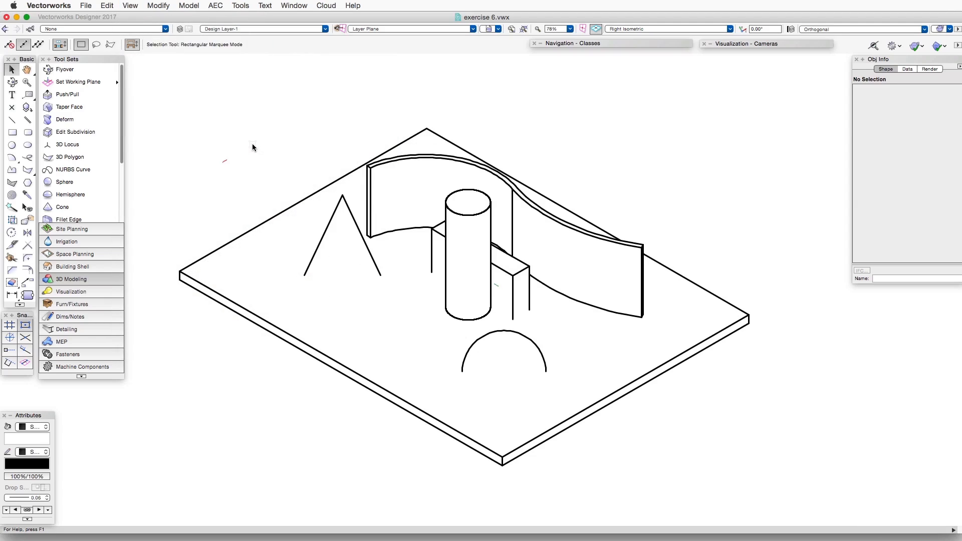
pyautogui.moveTo(240, 178)
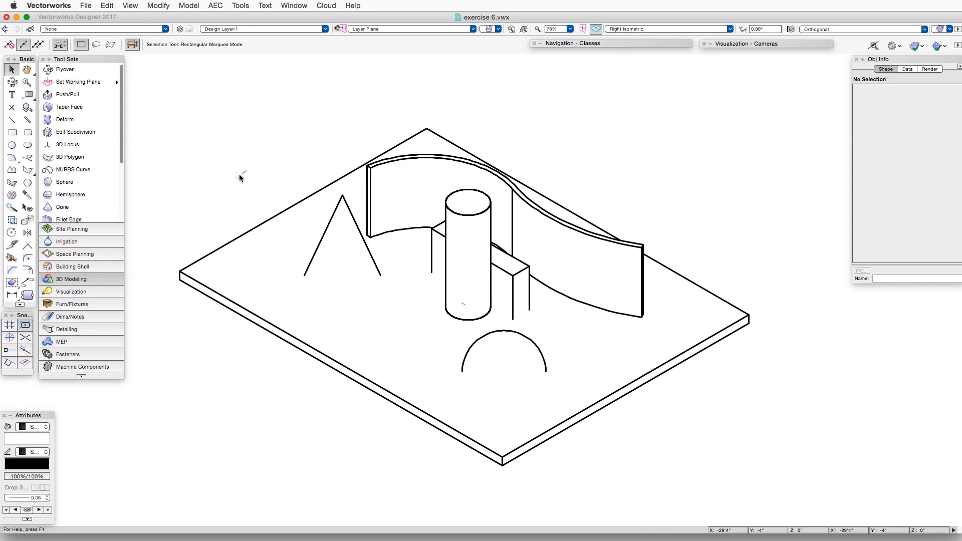
pyautogui.click(265, 261)
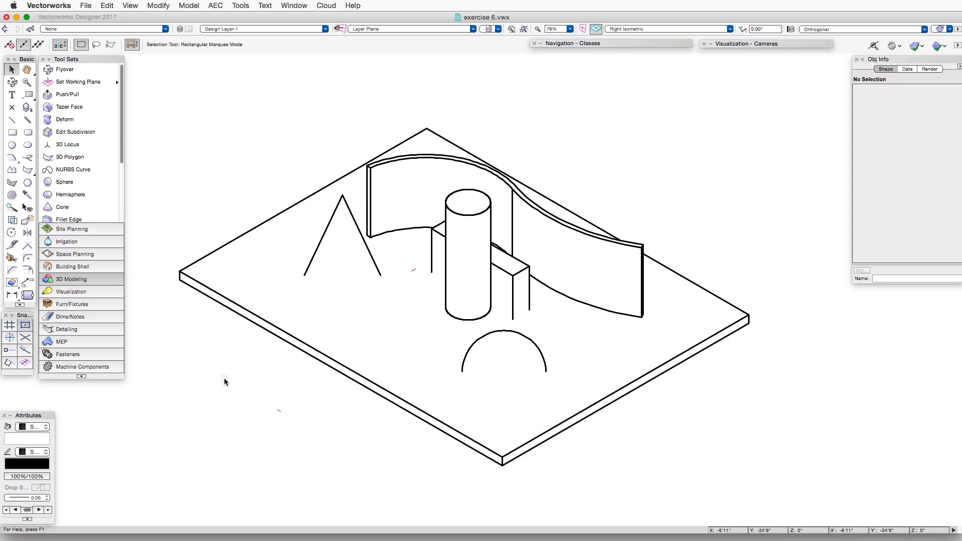
pyautogui.moveTo(217, 361)
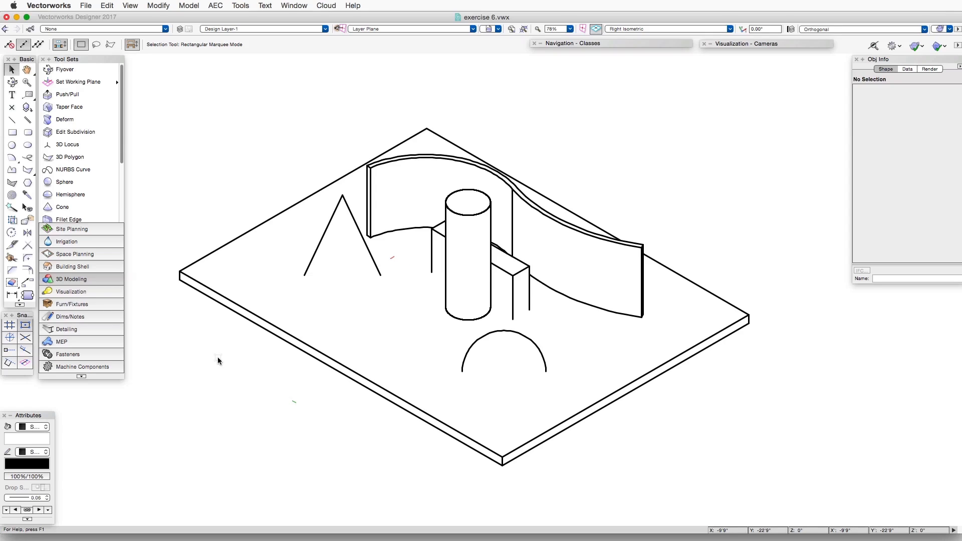
pyautogui.moveTo(197, 177)
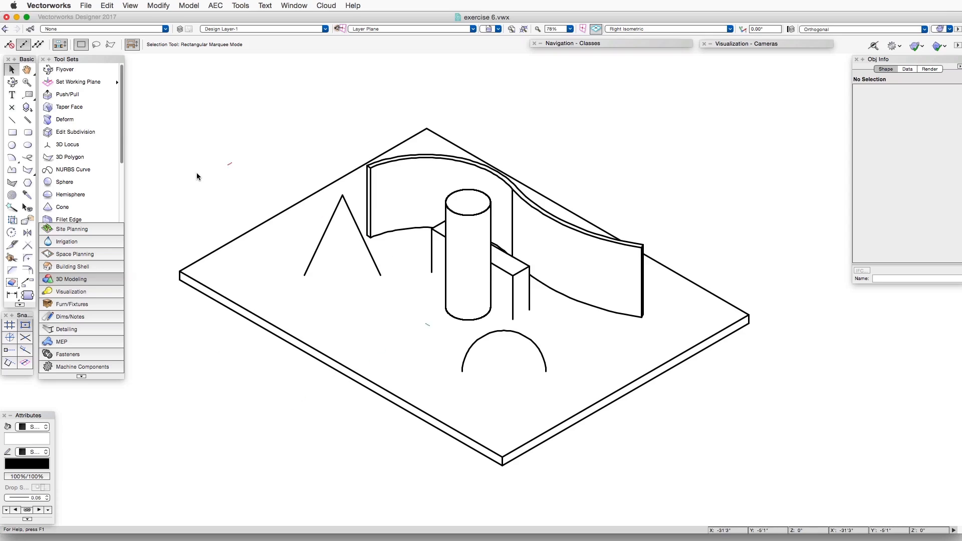
pyautogui.moveTo(130, 7)
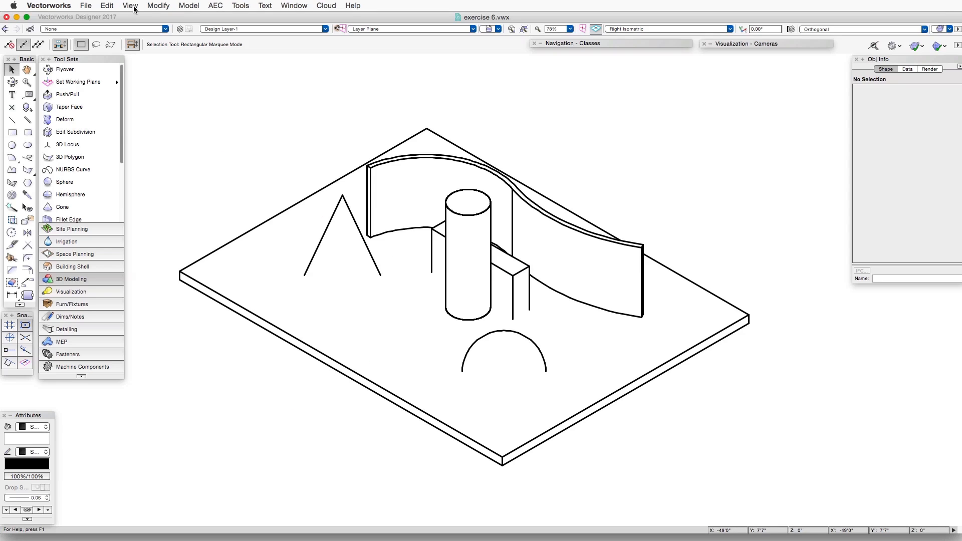
# Step: Enable Generate Intersecting Lines in Line Render Options and re-render
pyautogui.click(130, 6)
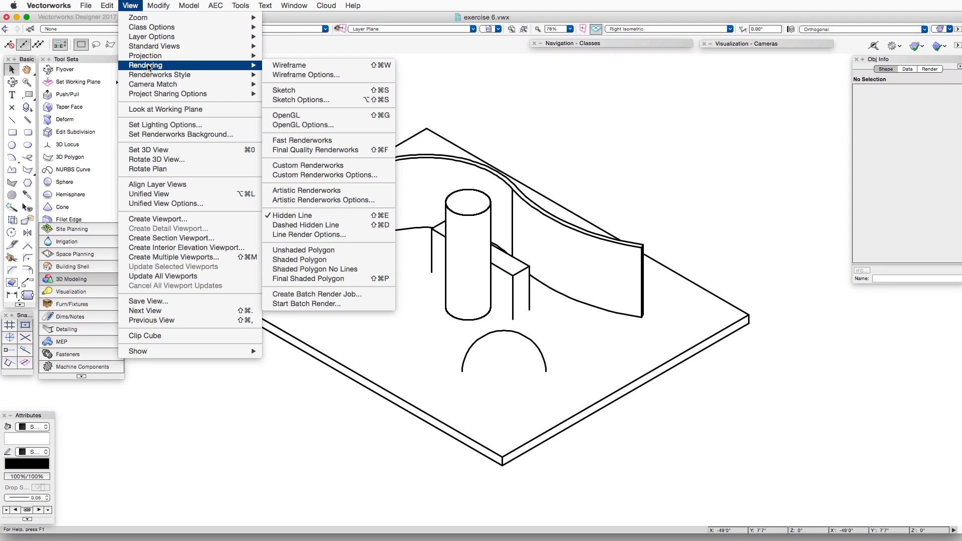
pyautogui.moveTo(307, 235)
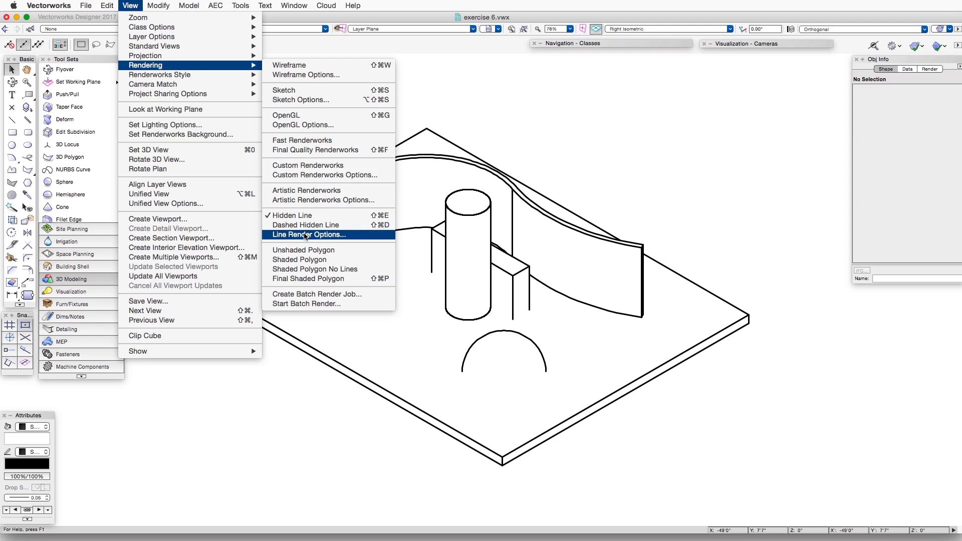
pyautogui.click(308, 234)
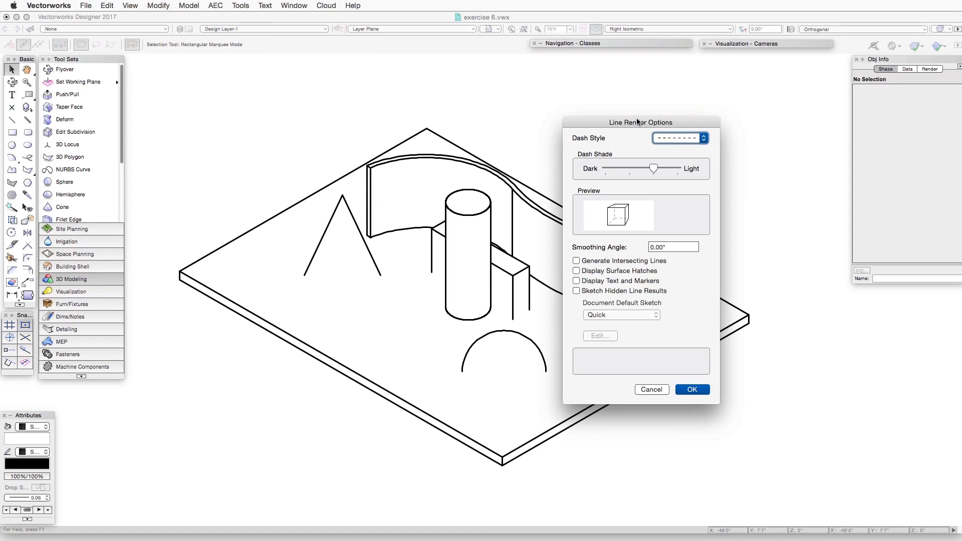
pyautogui.moveTo(640, 122); pyautogui.dragTo(655, 91)
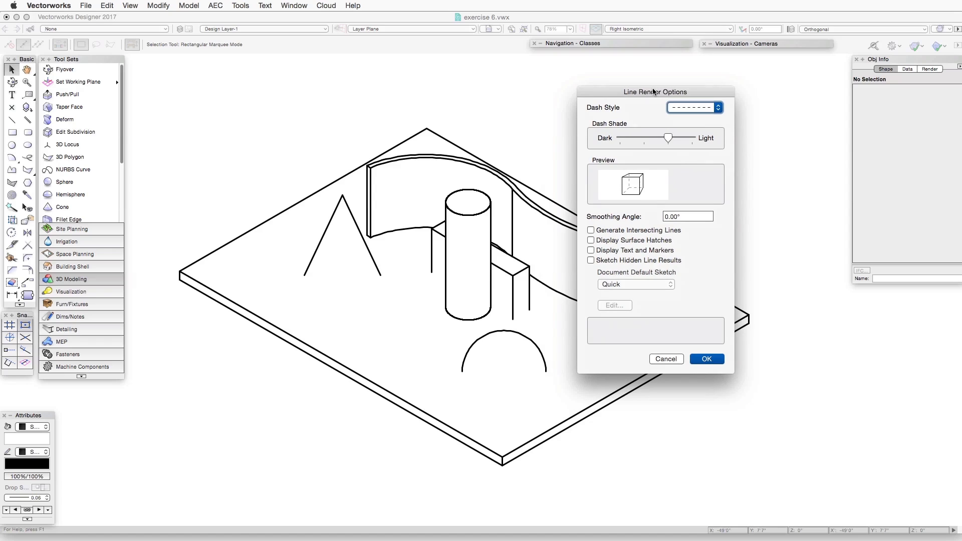
pyautogui.moveTo(691, 263)
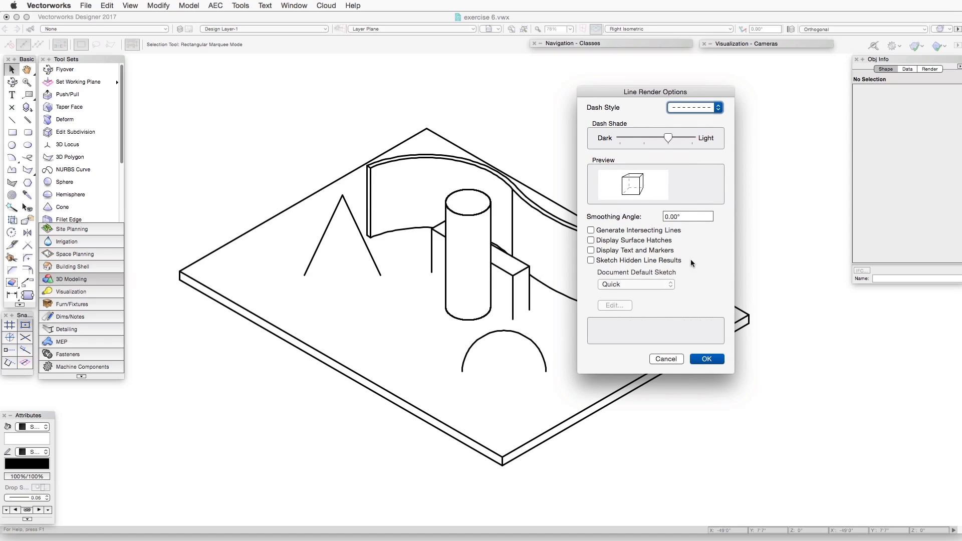
pyautogui.moveTo(638, 228)
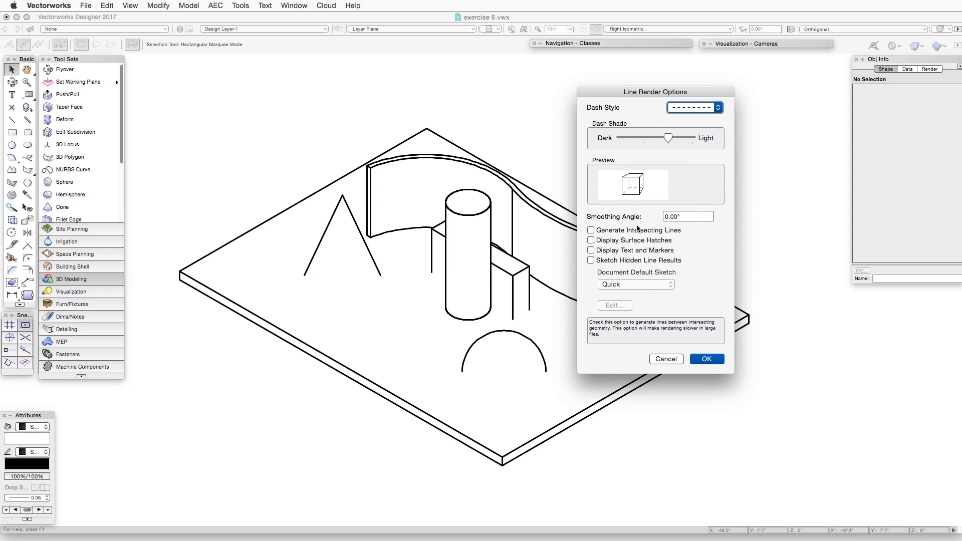
pyautogui.moveTo(659, 251)
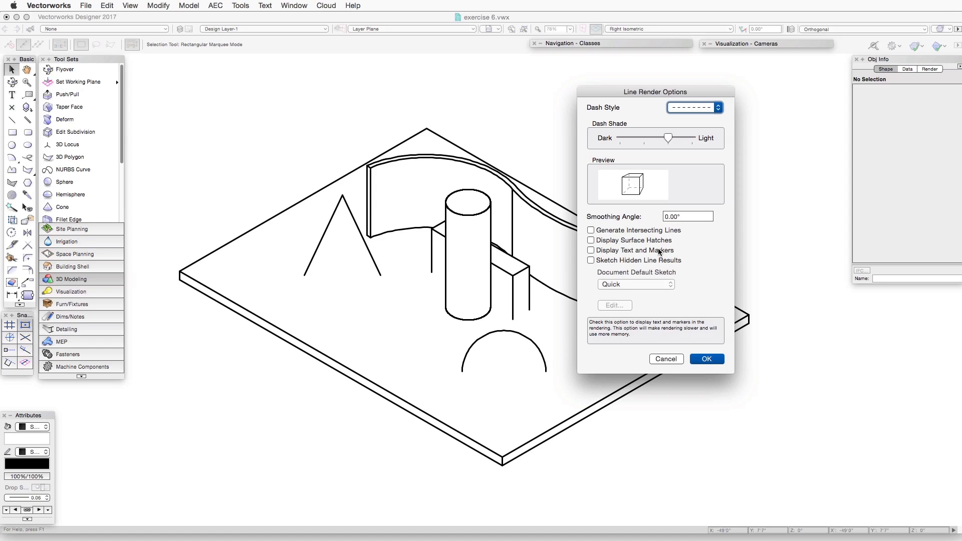
pyautogui.moveTo(681, 251)
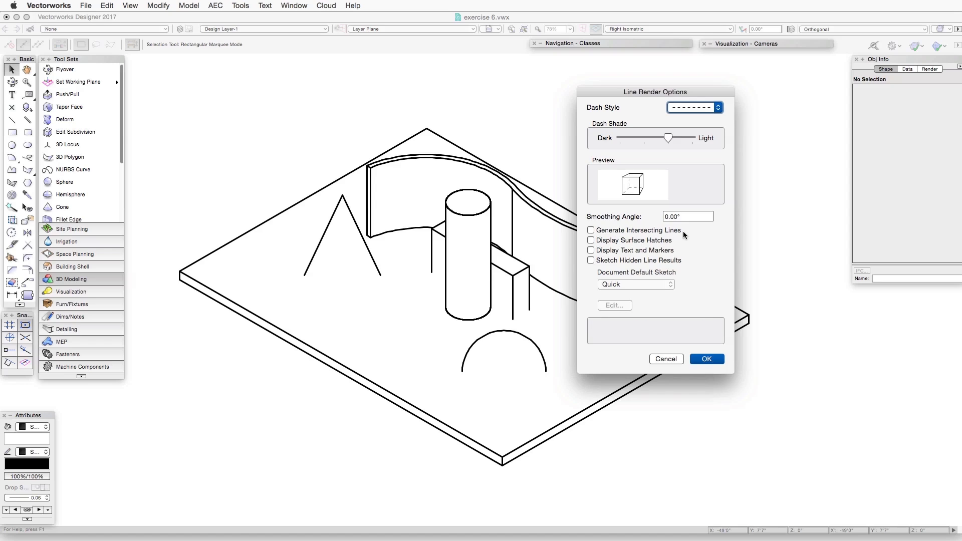
pyautogui.moveTo(613, 245)
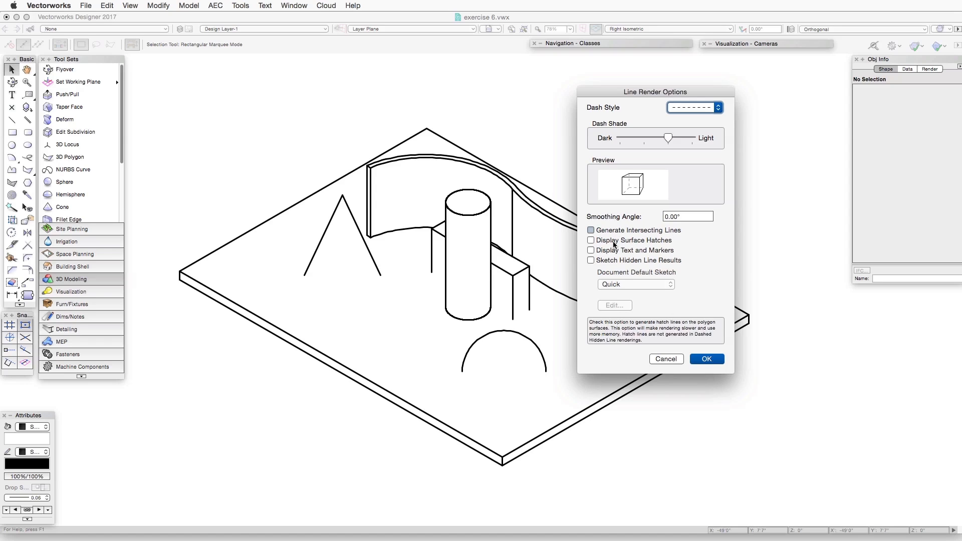
pyautogui.click(706, 359)
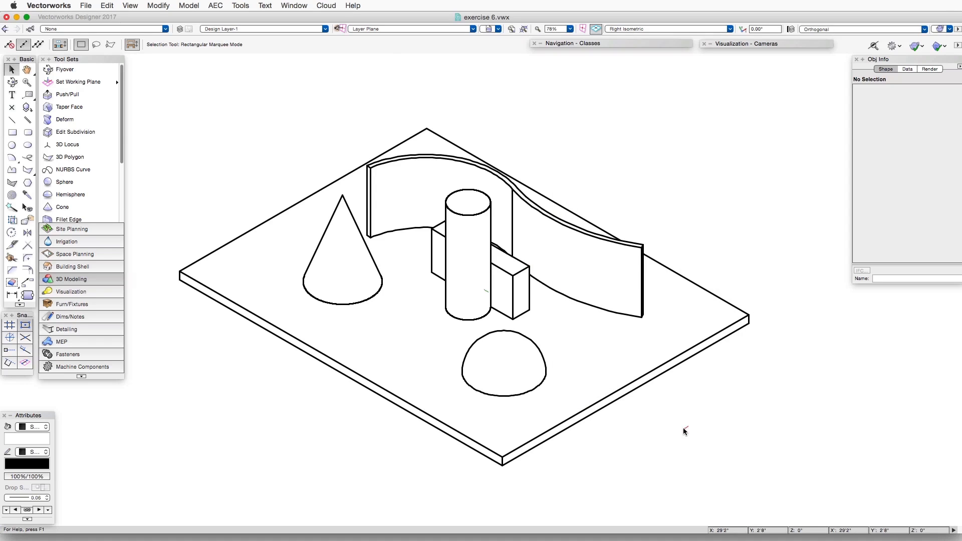
pyautogui.click(503, 364)
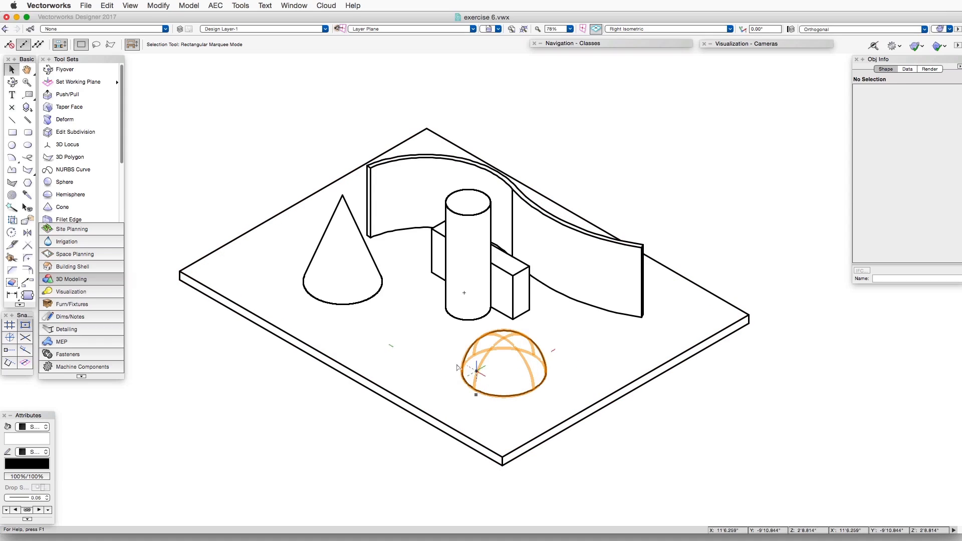
pyautogui.click(341, 257)
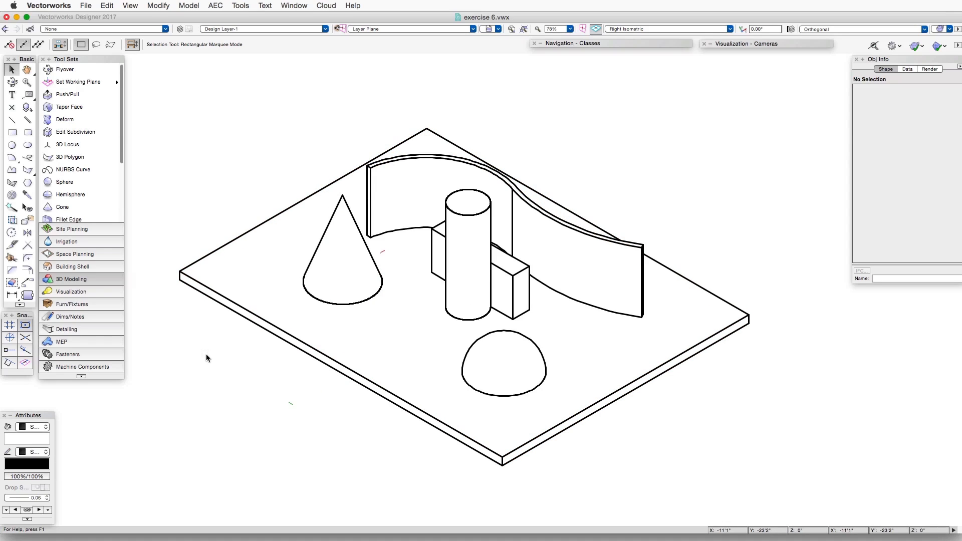
pyautogui.moveTo(171, 94)
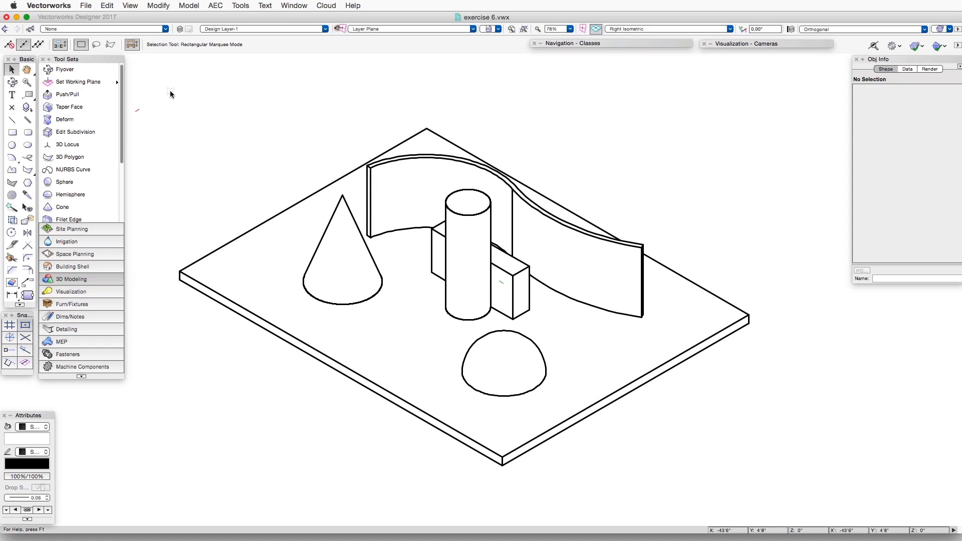
# Step: Enable Display Surface Hatches in Line Render Options so the slab shows its hatch
pyautogui.click(129, 6)
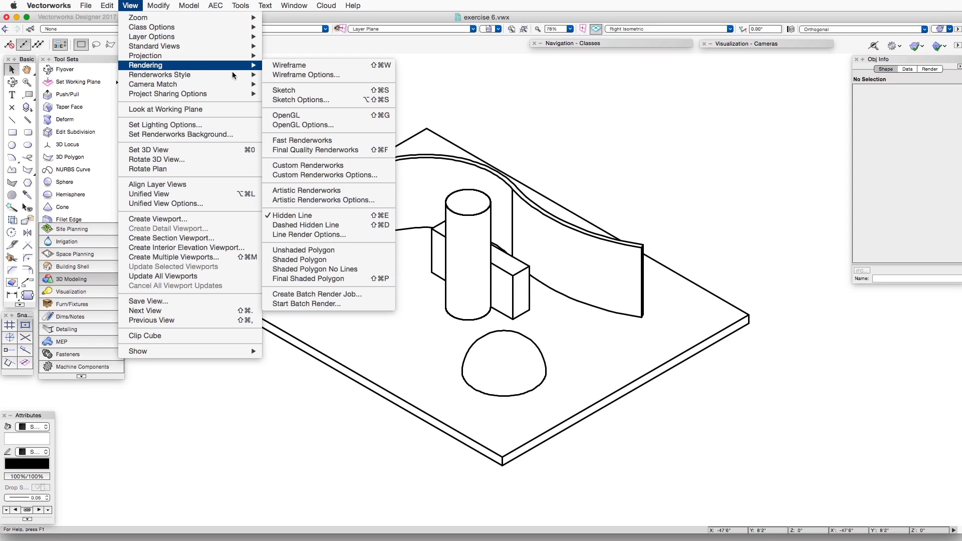
pyautogui.moveTo(319, 238)
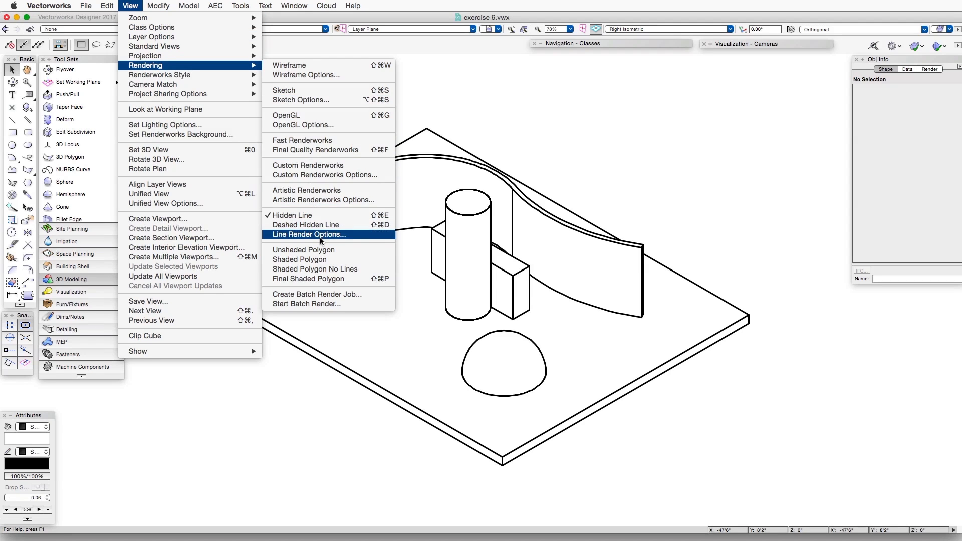
pyautogui.click(308, 234)
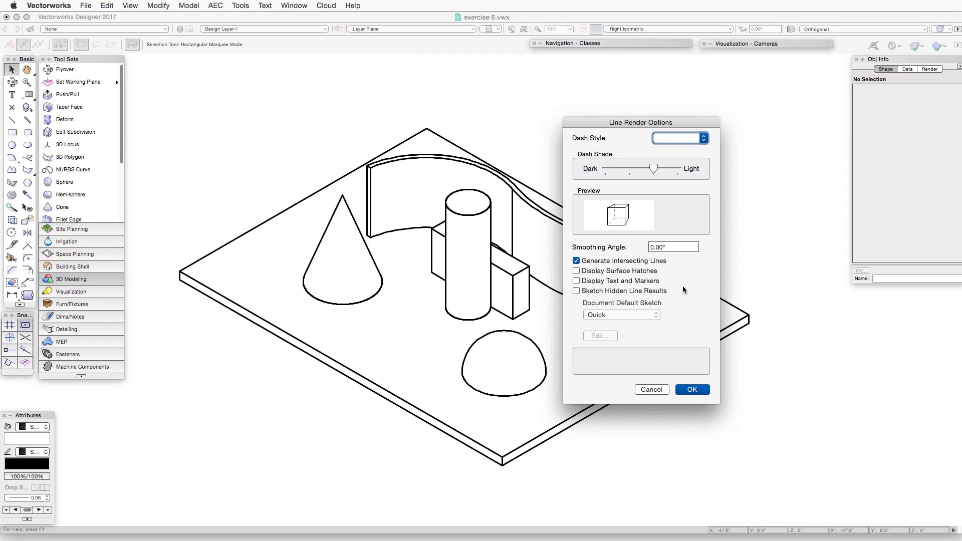
pyautogui.click(575, 271)
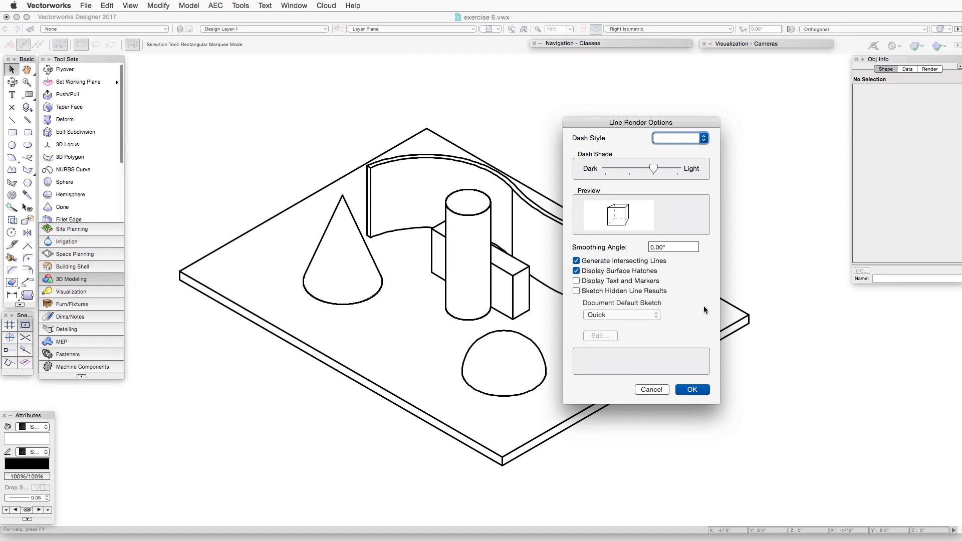
pyautogui.click(692, 388)
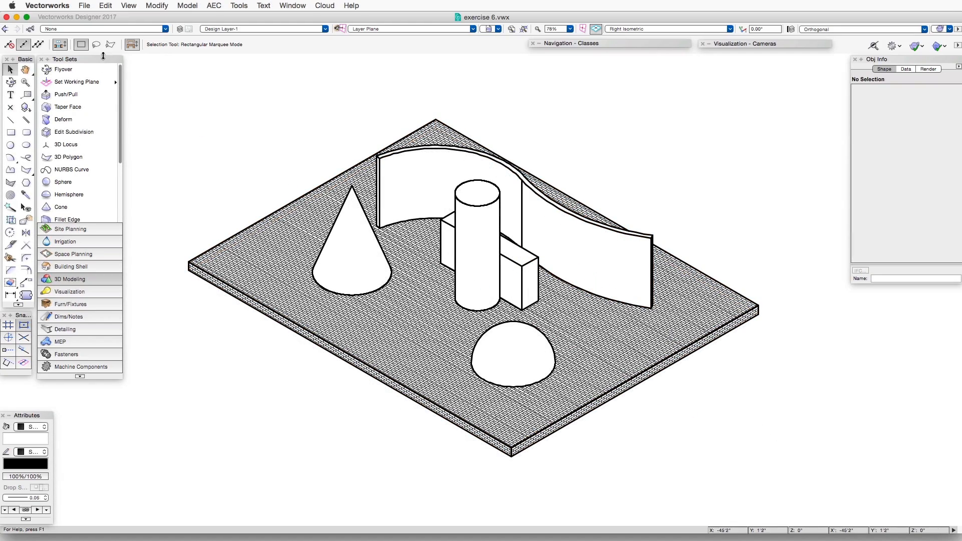
pyautogui.click(128, 6)
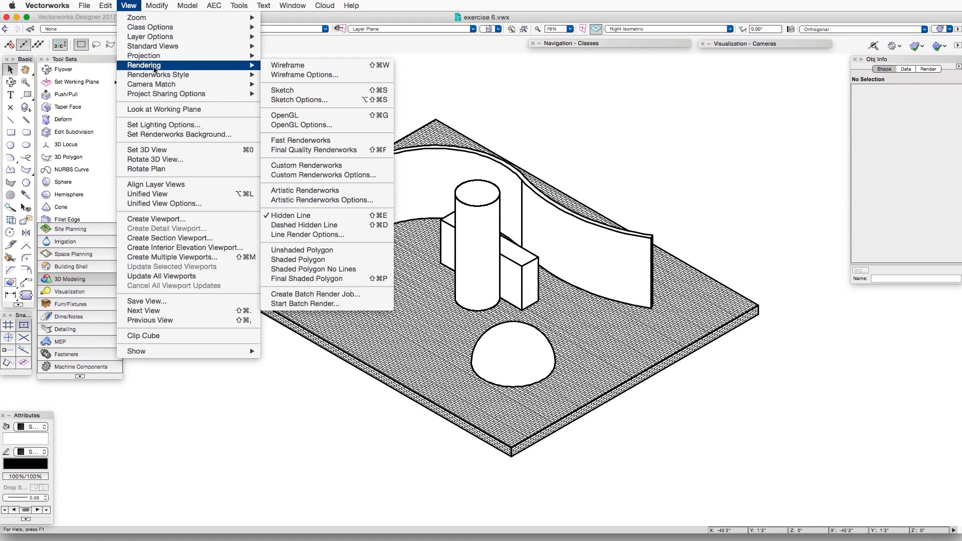
pyautogui.moveTo(307, 234)
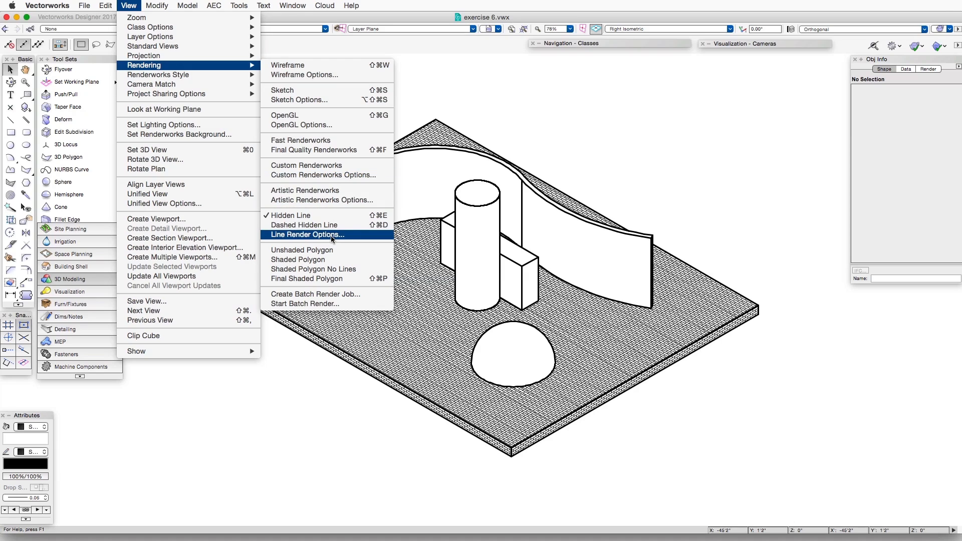
pyautogui.click(306, 234)
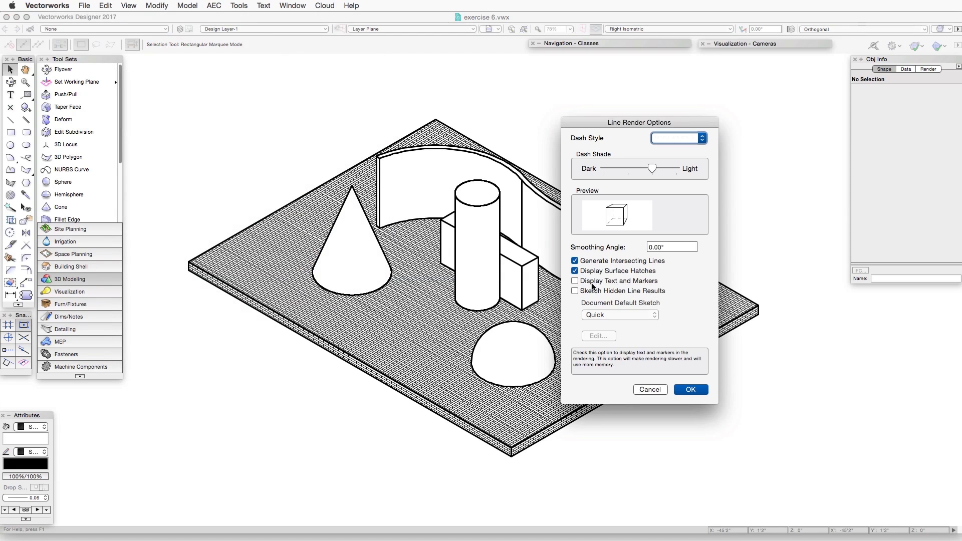
pyautogui.moveTo(650, 286)
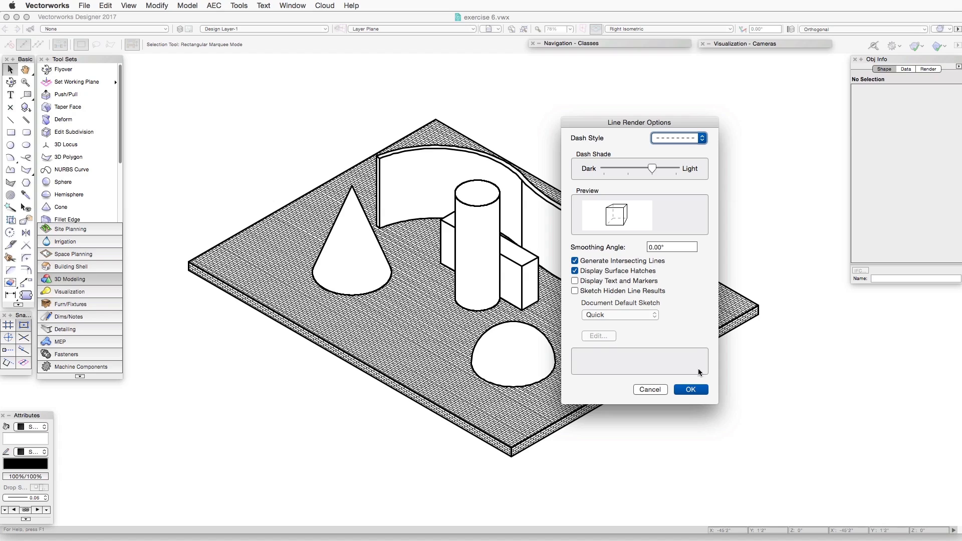
pyautogui.click(689, 389)
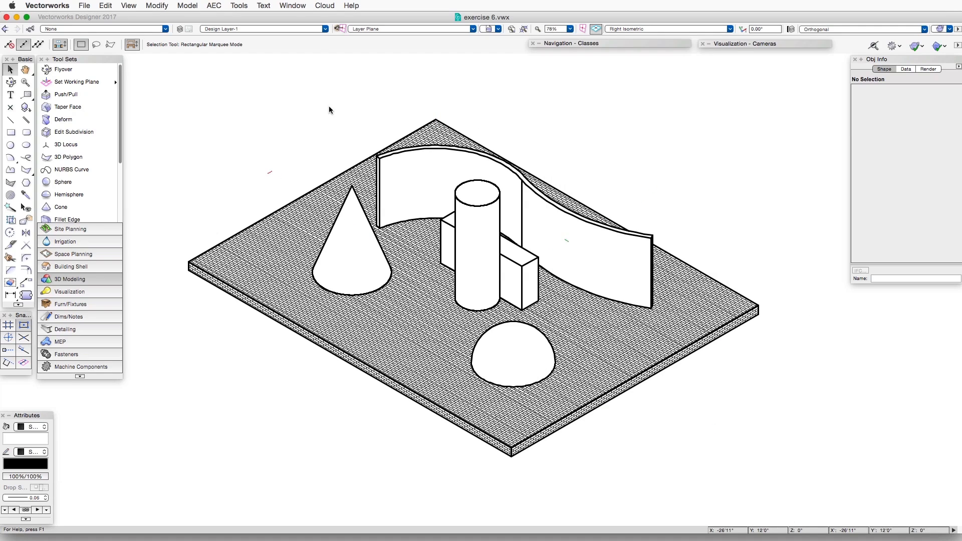
# Step: Place a text label reading 'sample text' below the two circles
pyautogui.click(128, 6)
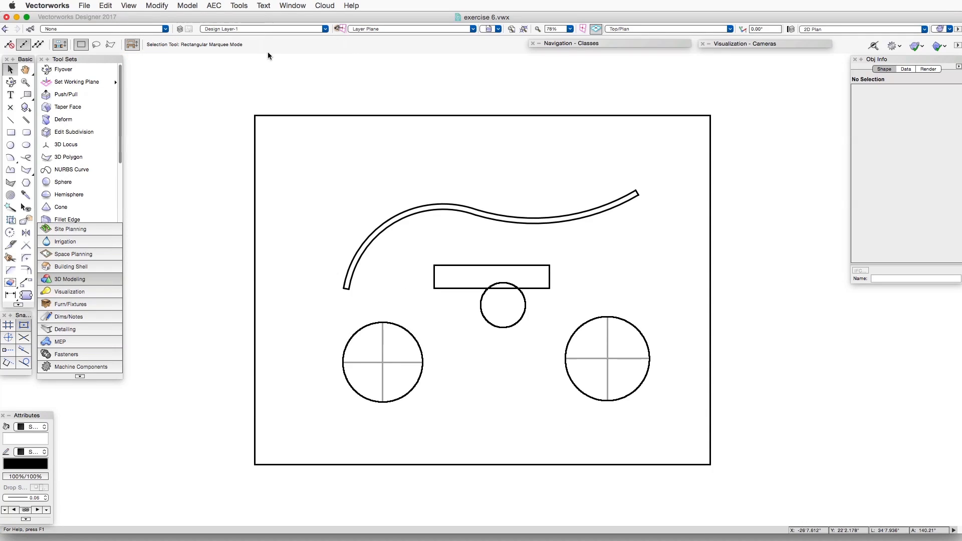
pyautogui.click(10, 95)
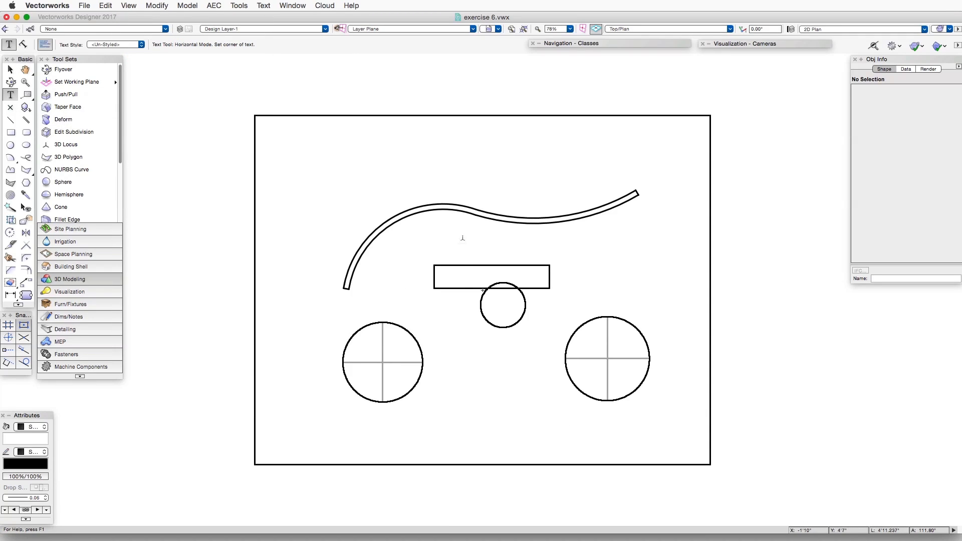
pyautogui.click(453, 423)
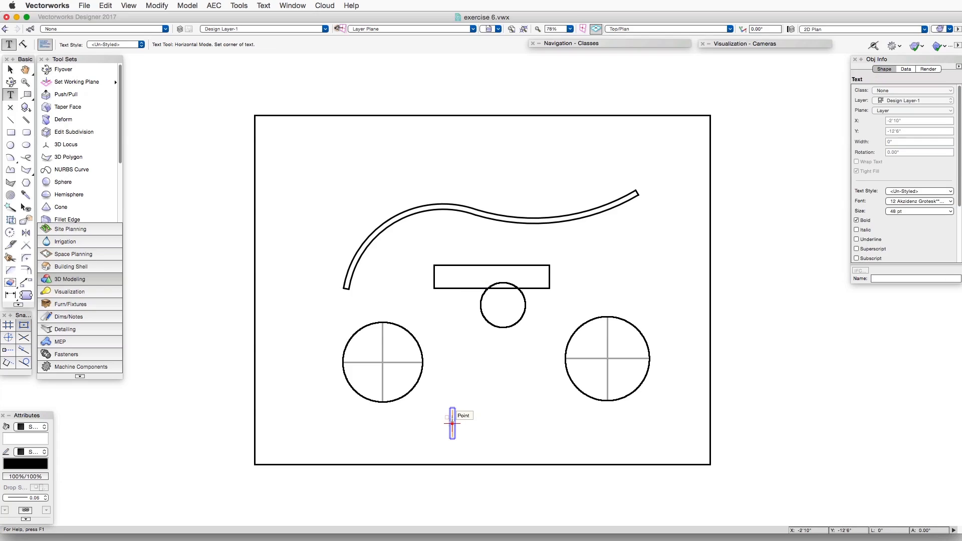
pyautogui.write('sample text')
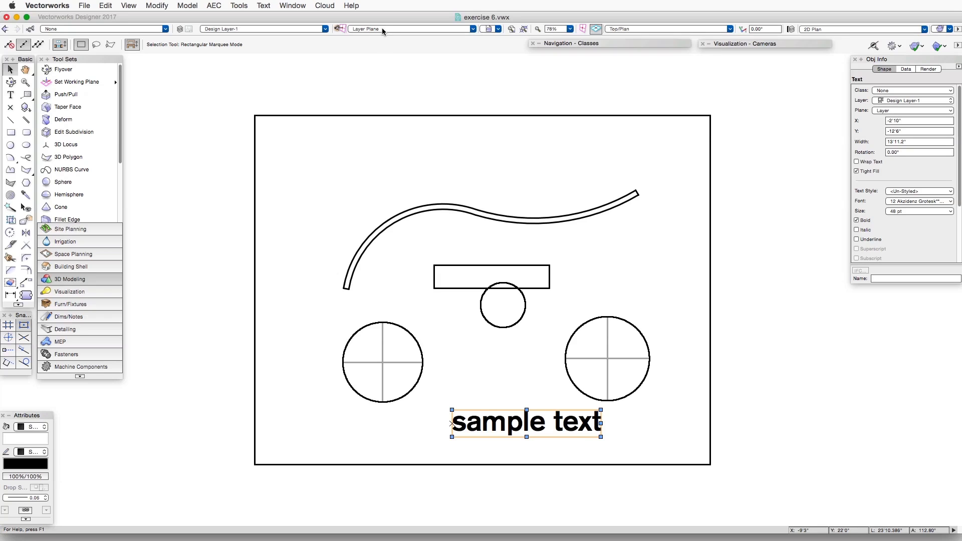
# Step: Keep the text on the Layer Plane and nudge it into position on the base
pyautogui.click(410, 29)
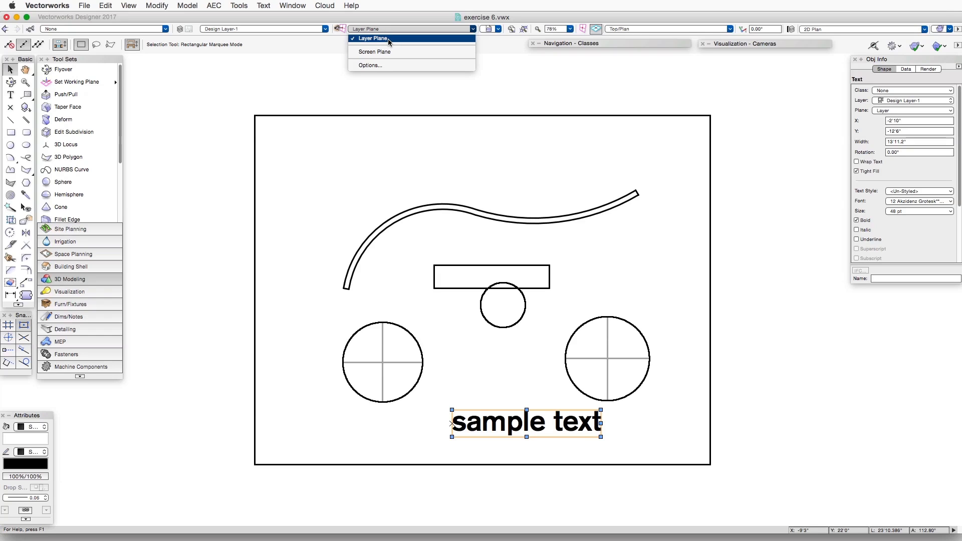
pyautogui.click(371, 38)
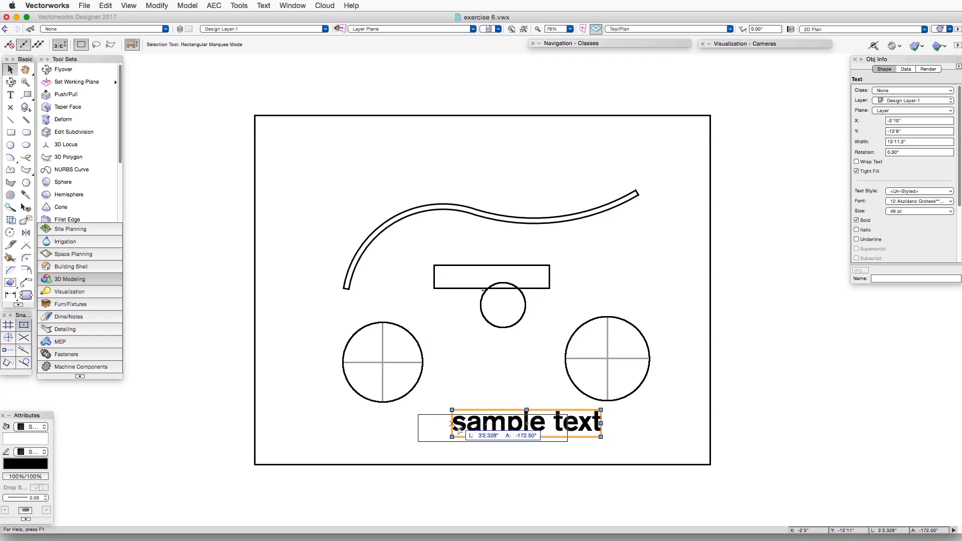
pyautogui.moveTo(524, 423); pyautogui.dragTo(492, 427)
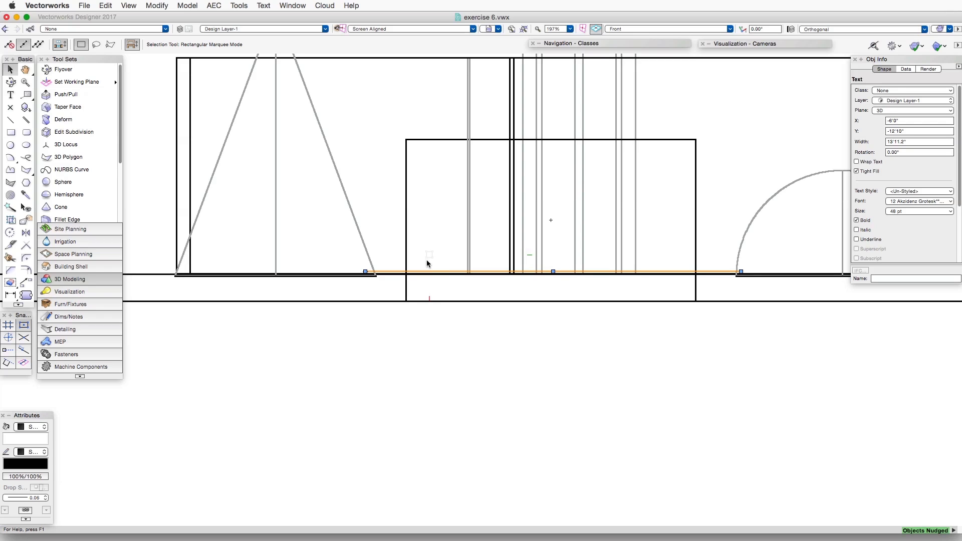
# Step: Switch to Right Isometric view and render with Hidden Line
pyautogui.click(668, 29)
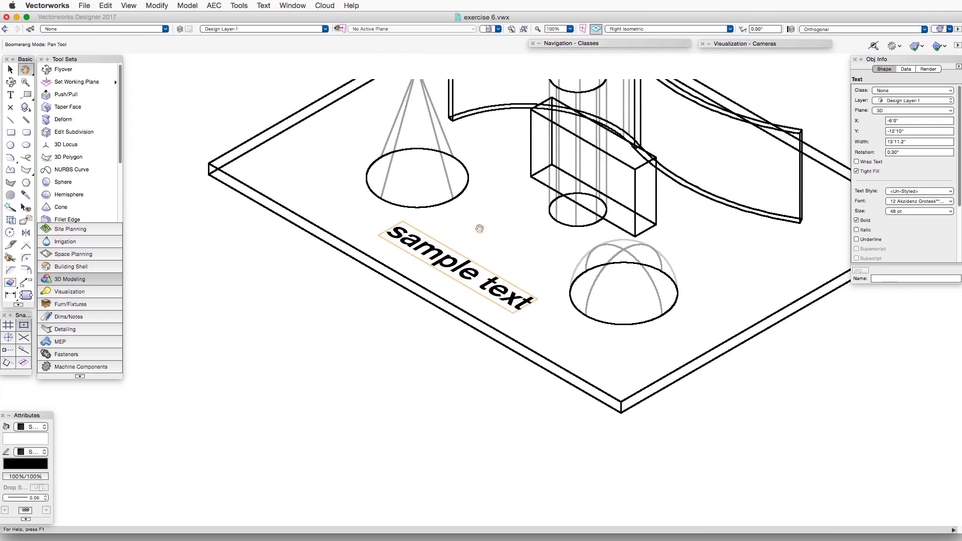
pyautogui.click(129, 6)
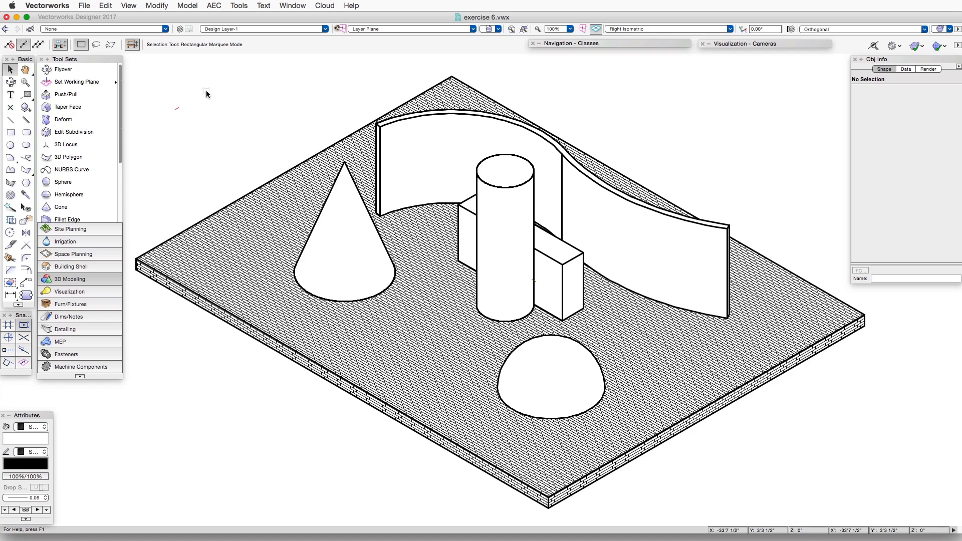
# Step: Enable Display Text and Markers in Line Render Options so the lettering renders
pyautogui.click(127, 6)
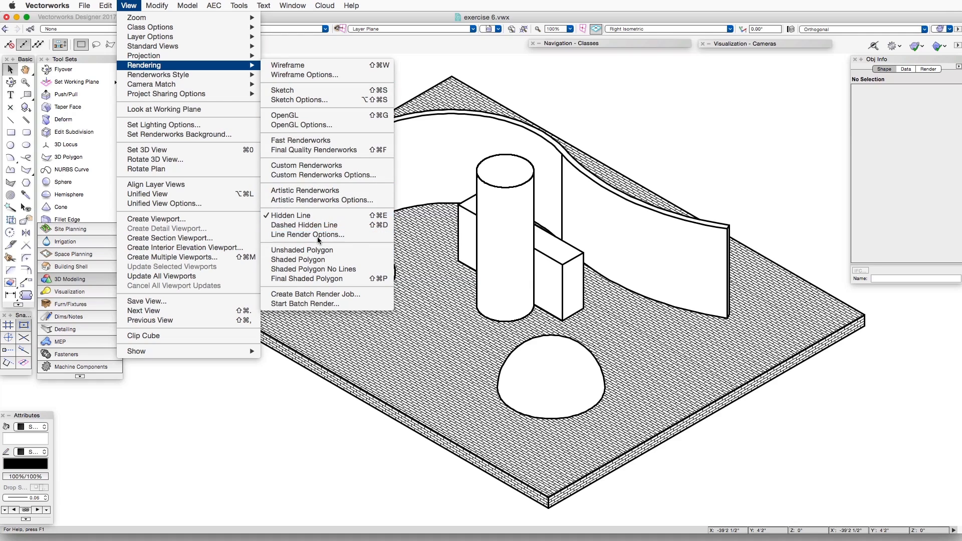
pyautogui.click(307, 234)
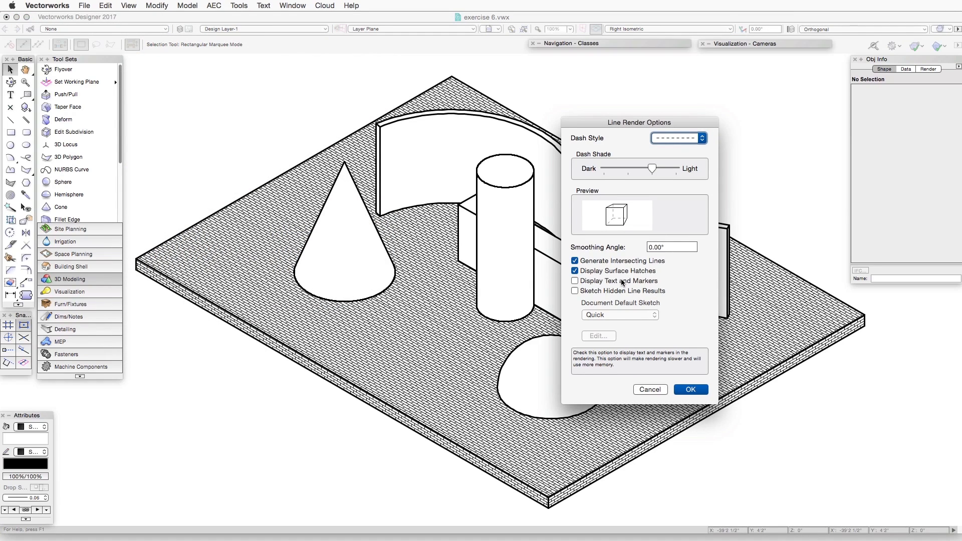
pyautogui.click(574, 281)
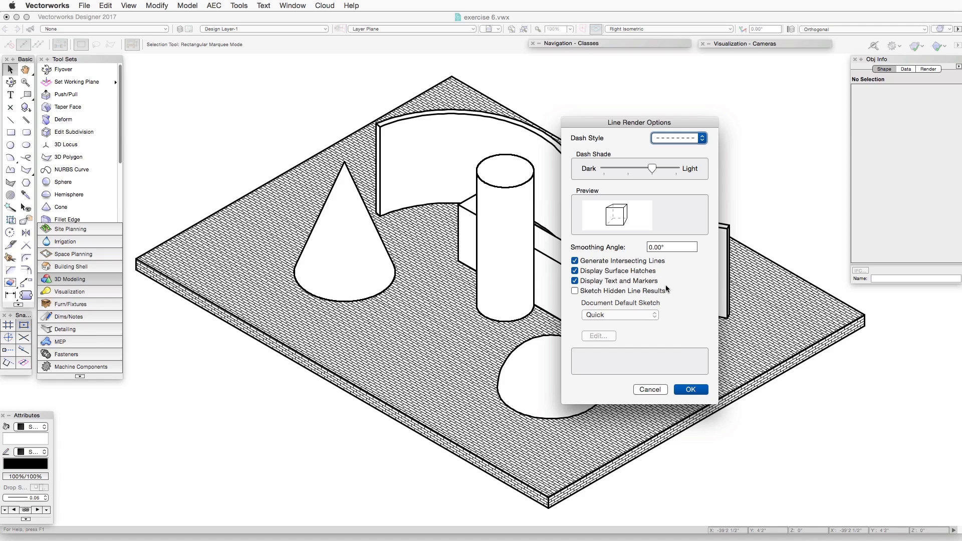
pyautogui.click(690, 388)
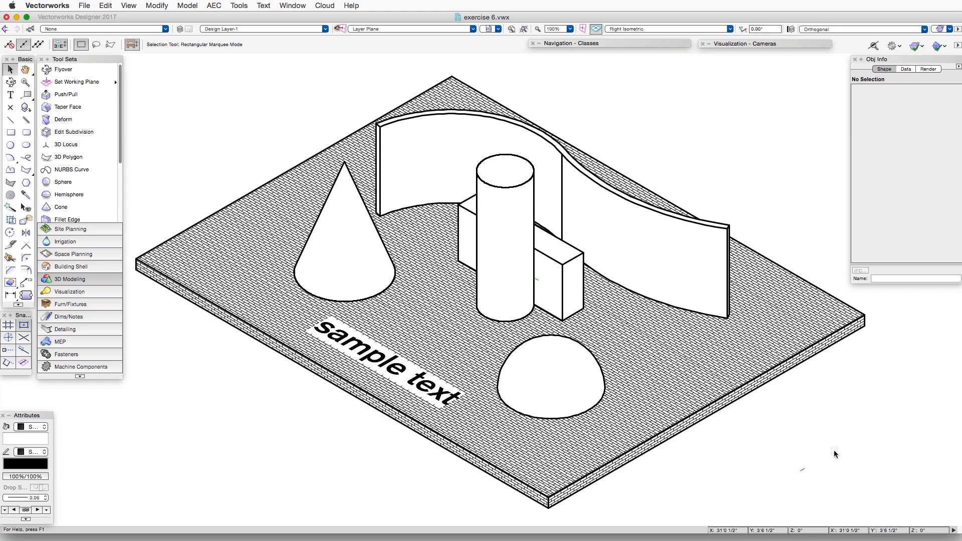
pyautogui.click(128, 6)
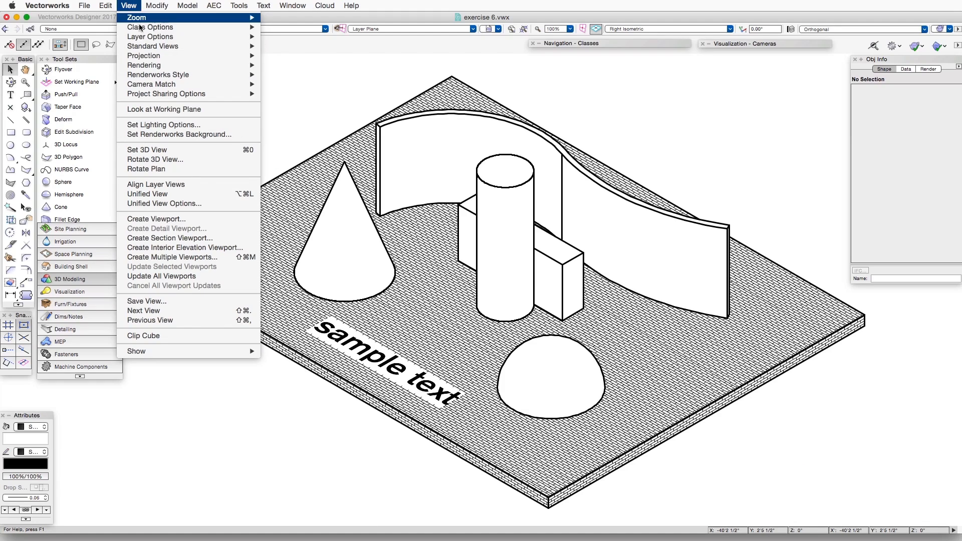
pyautogui.moveTo(145, 65)
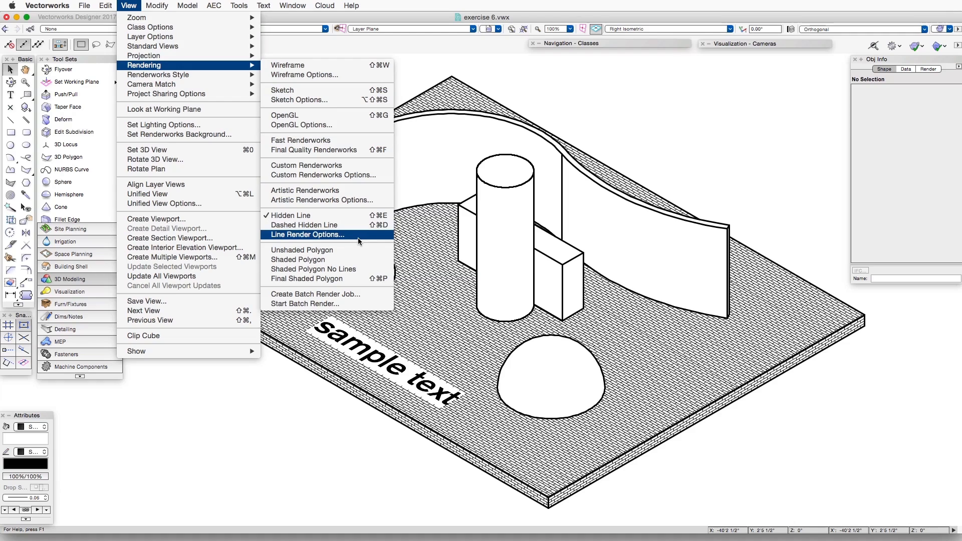
# Step: Enable Sketch Hidden Line Results with the Rough default sketch style
pyautogui.click(306, 234)
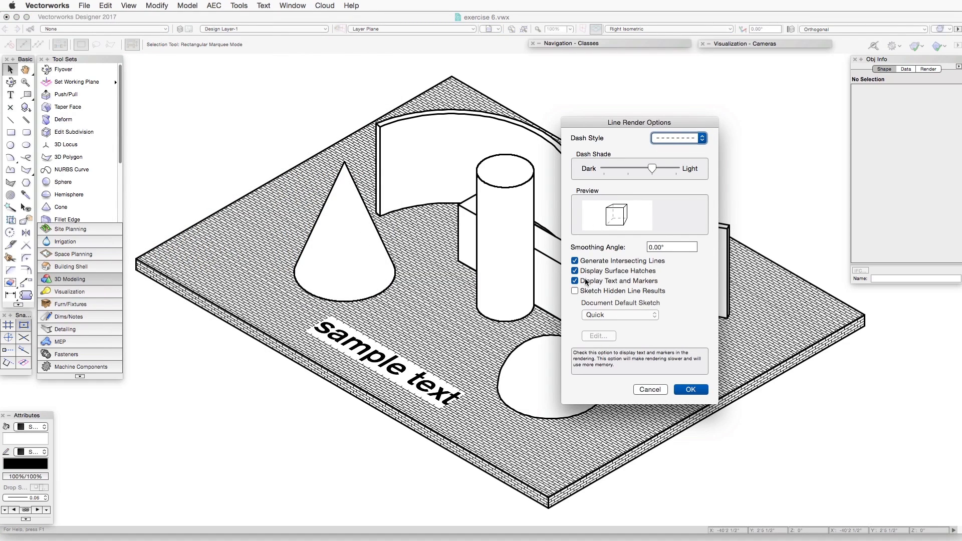
pyautogui.click(574, 290)
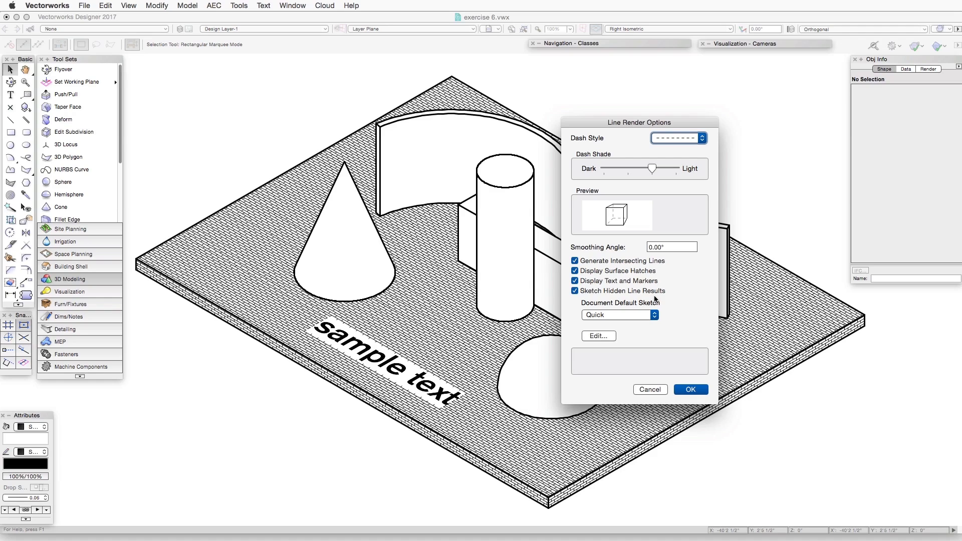
pyautogui.moveTo(674, 331)
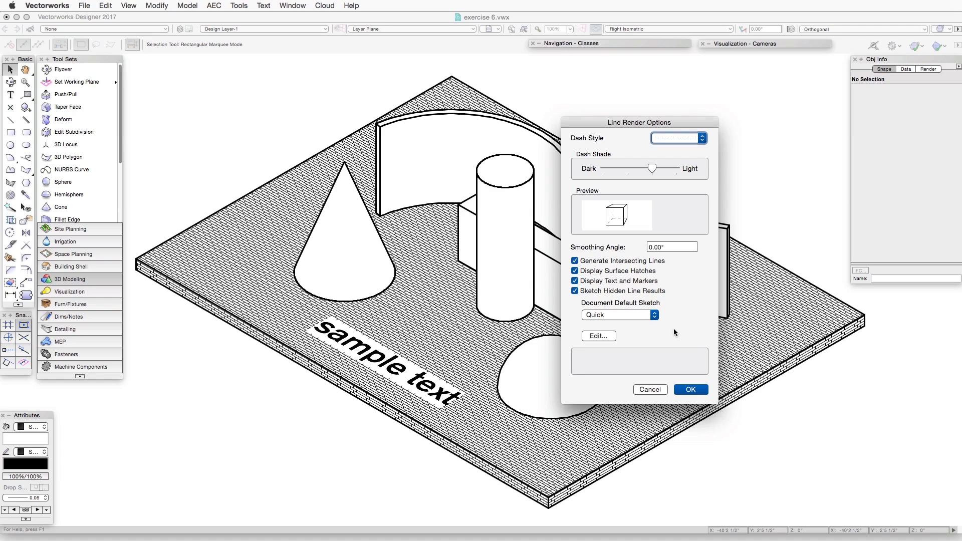
pyautogui.click(618, 315)
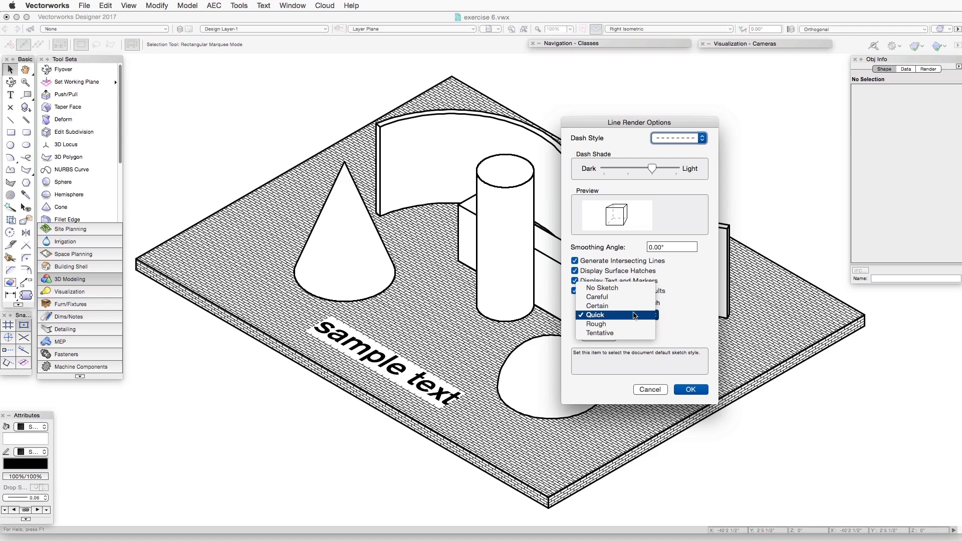
pyautogui.click(594, 324)
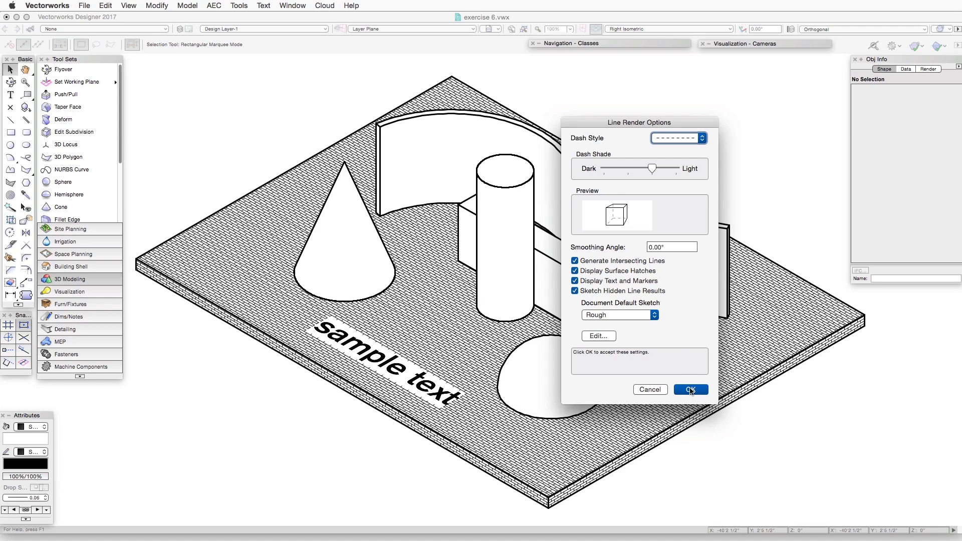
pyautogui.click(691, 388)
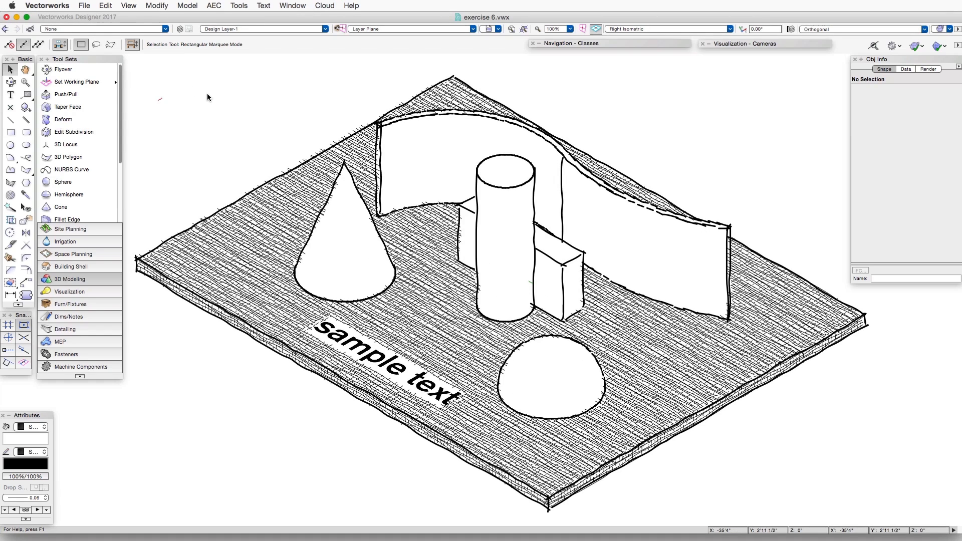
pyautogui.moveTo(212, 99)
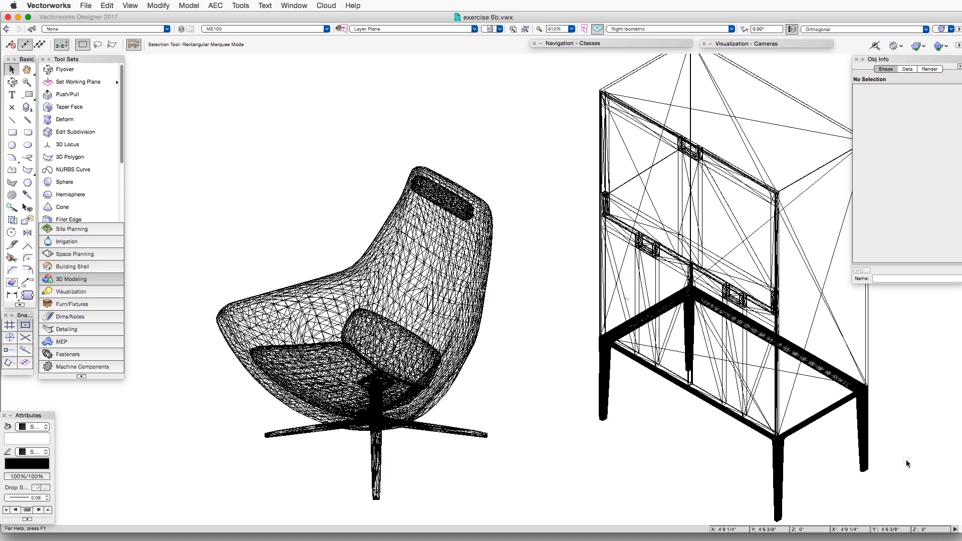
pyautogui.moveTo(176, 64)
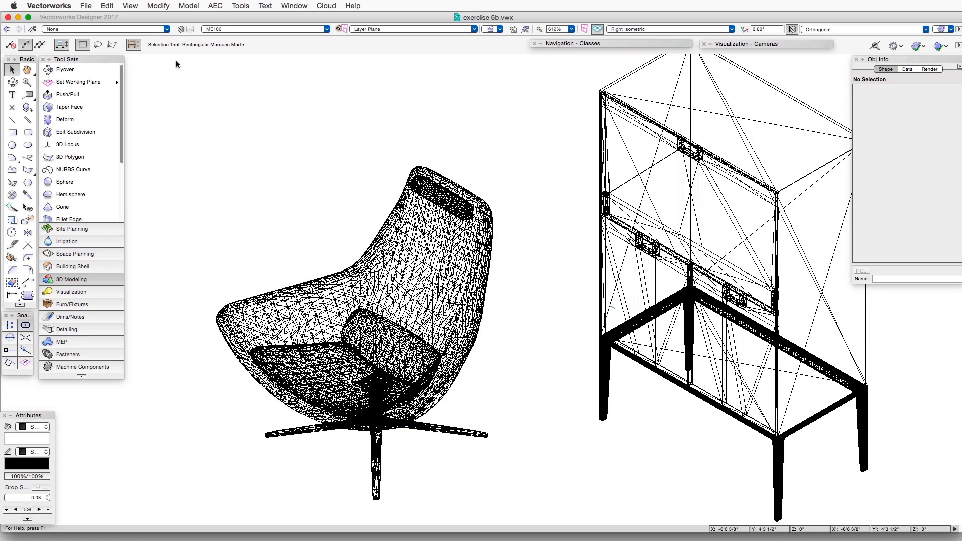
# Step: Render the chair and cabinet with Hidden Line
pyautogui.click(129, 6)
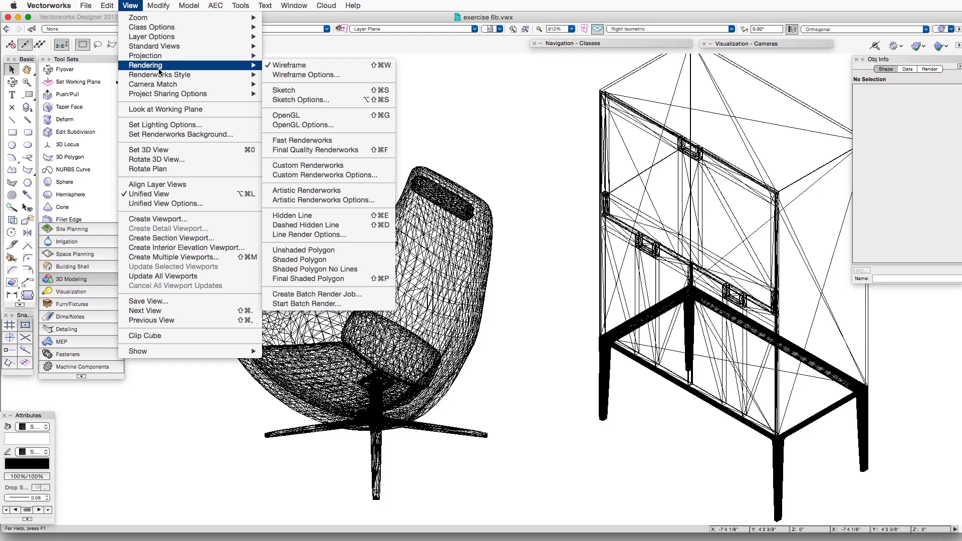
pyautogui.click(282, 180)
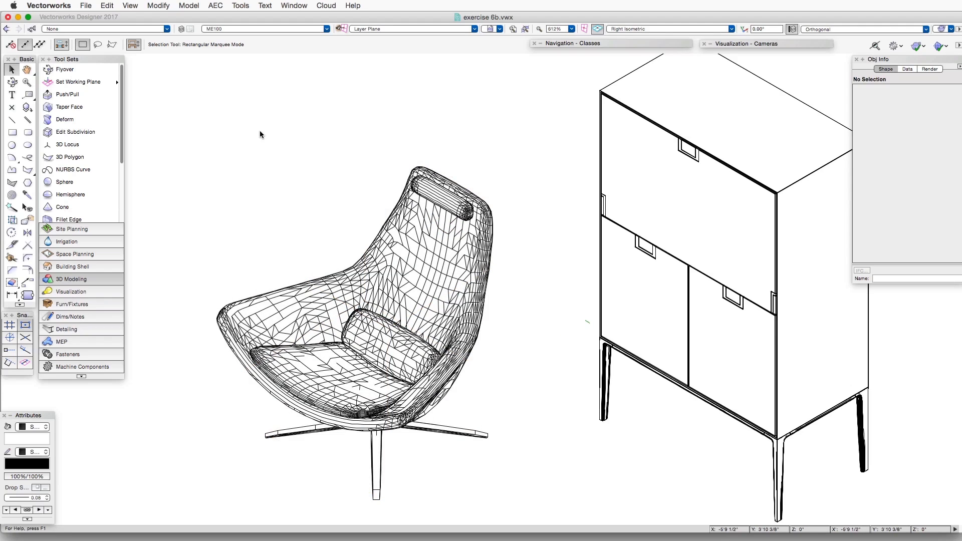
pyautogui.click(129, 6)
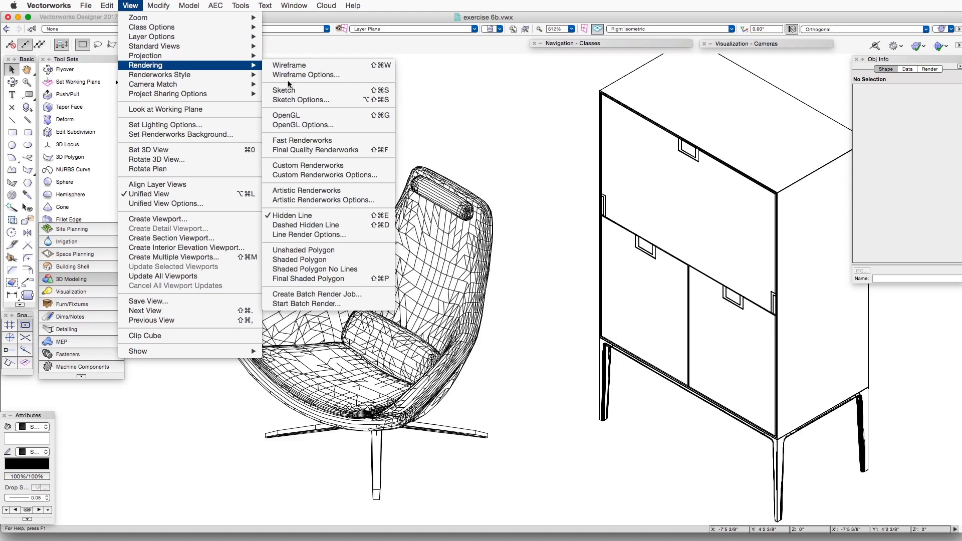
pyautogui.moveTo(308, 235)
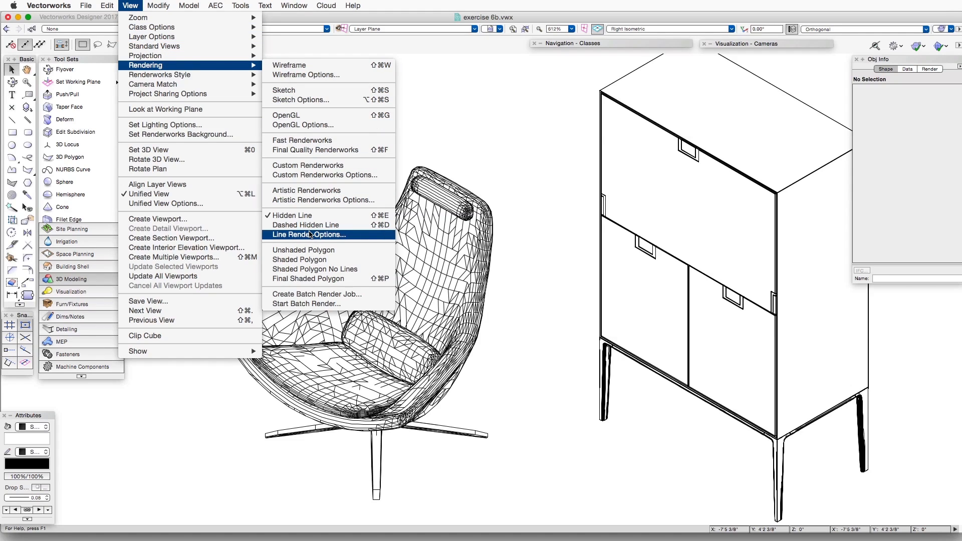
pyautogui.click(308, 235)
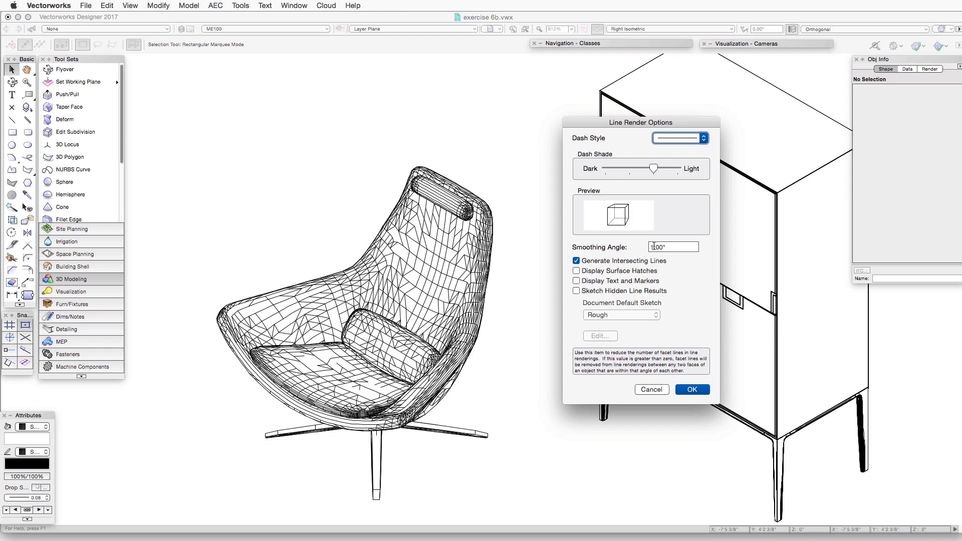
pyautogui.click(672, 246)
pyautogui.write('20')
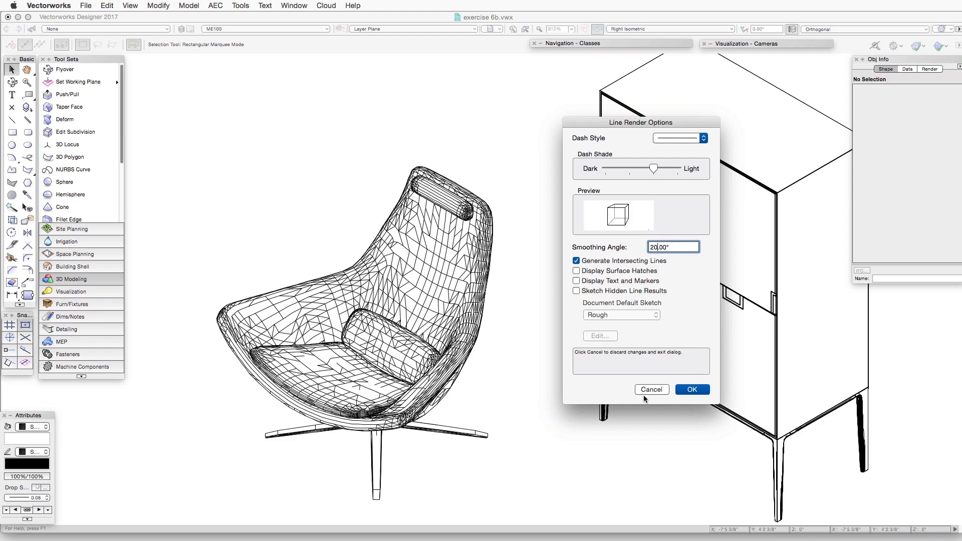
pyautogui.click(691, 388)
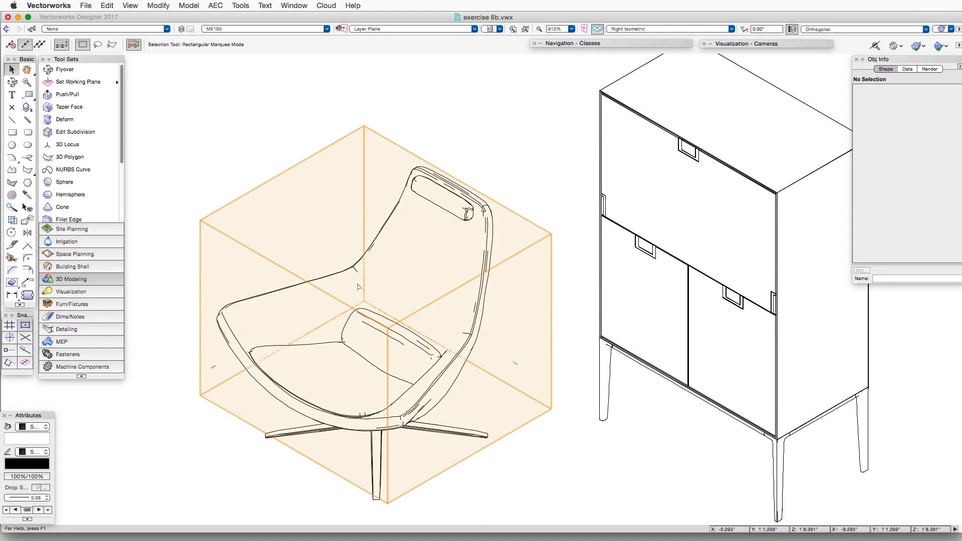
pyautogui.moveTo(528, 321)
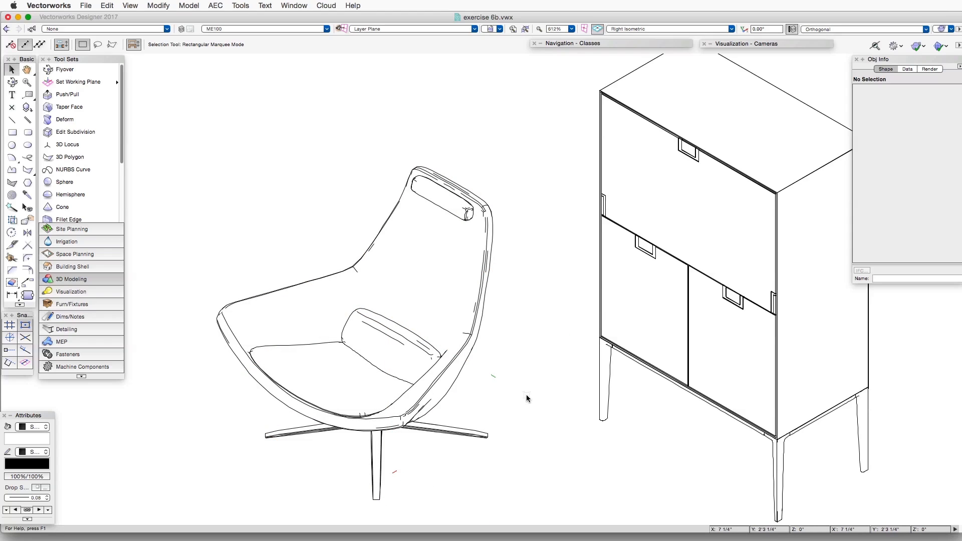
pyautogui.moveTo(518, 379)
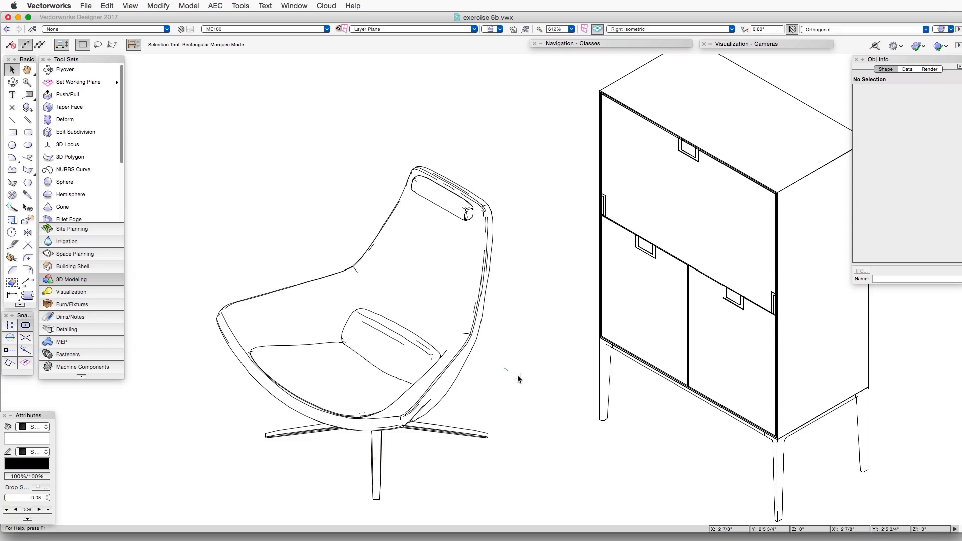
pyautogui.moveTo(528, 379)
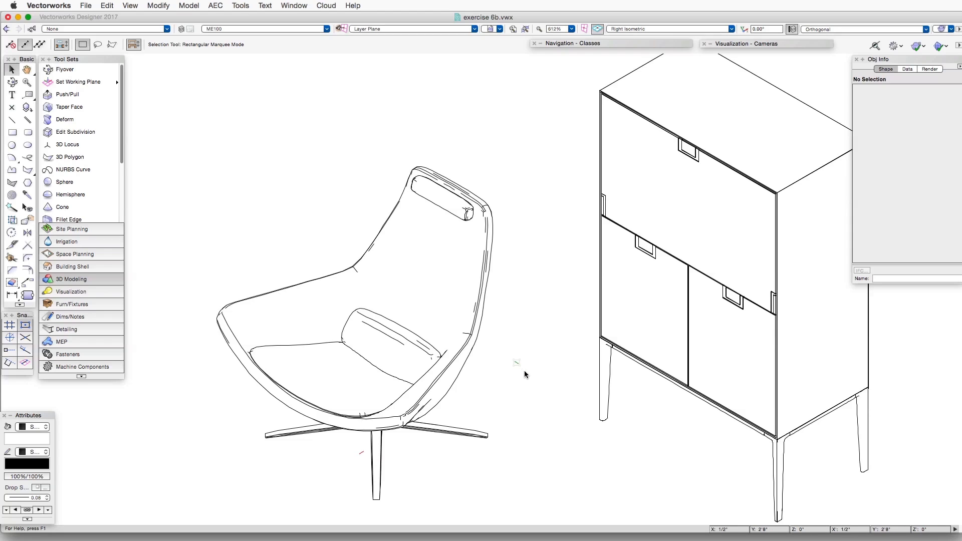
pyautogui.moveTo(526, 376)
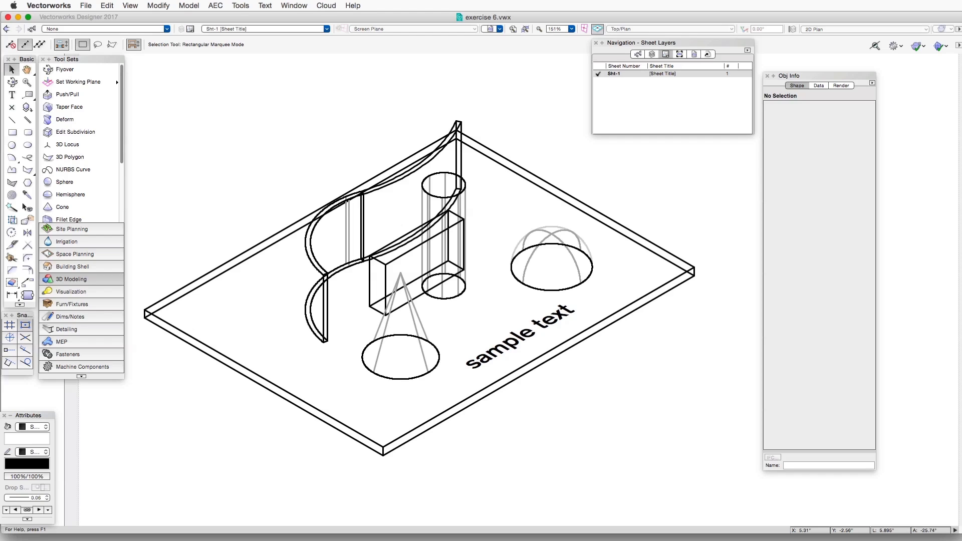
pyautogui.moveTo(555, 385)
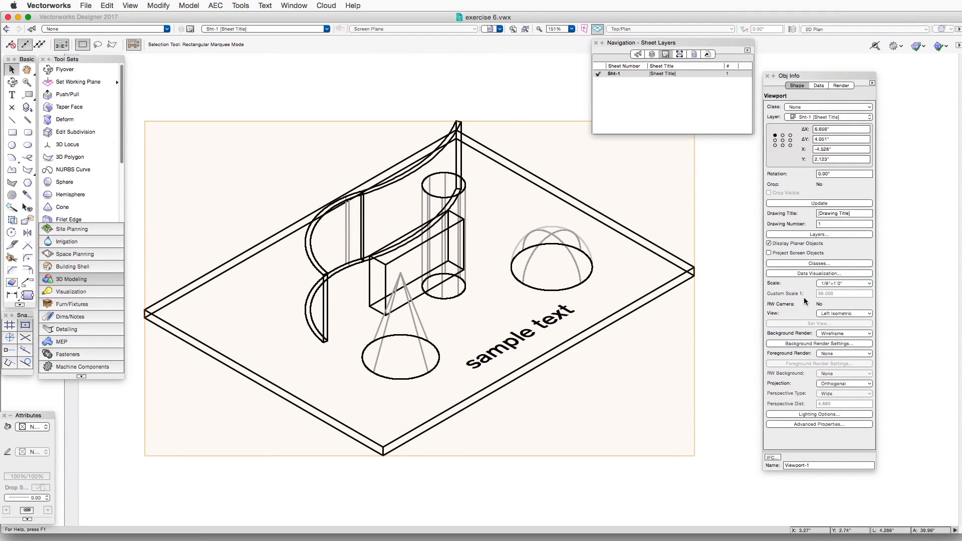
pyautogui.moveTo(788, 340)
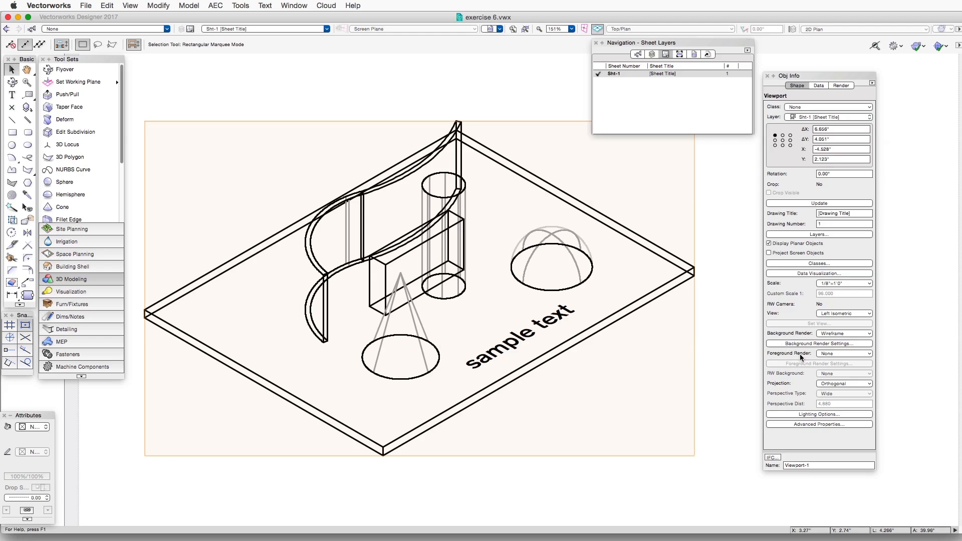
pyautogui.moveTo(810, 340)
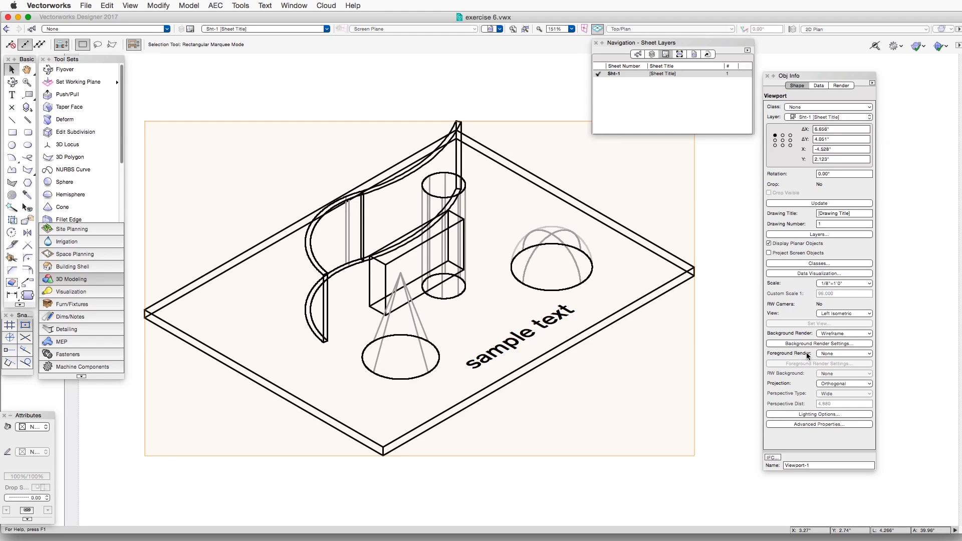
pyautogui.moveTo(774, 336)
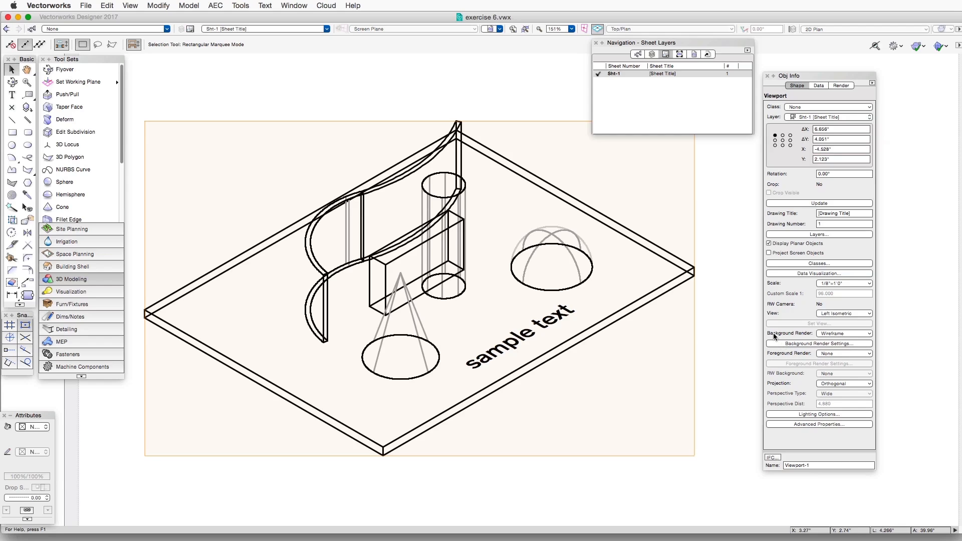
pyautogui.moveTo(864, 343)
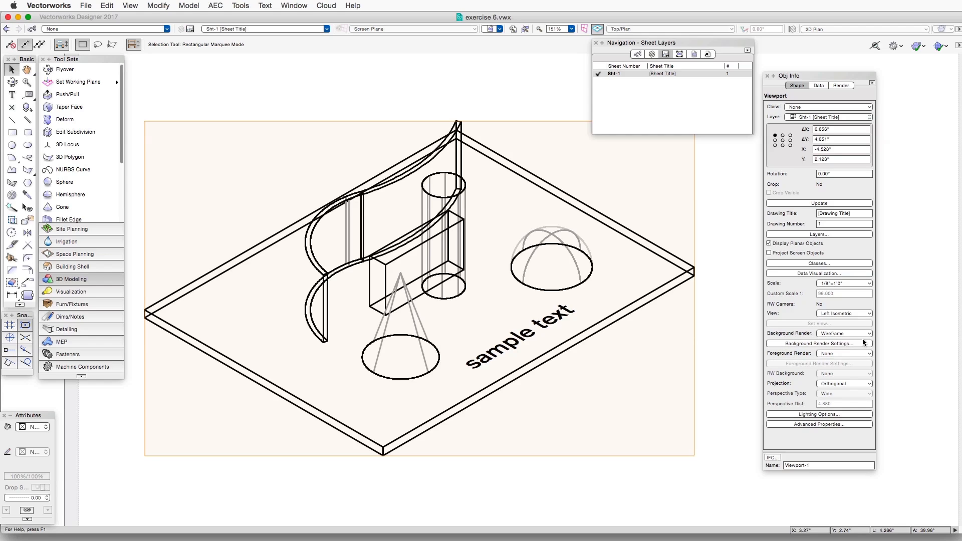
pyautogui.moveTo(829, 336)
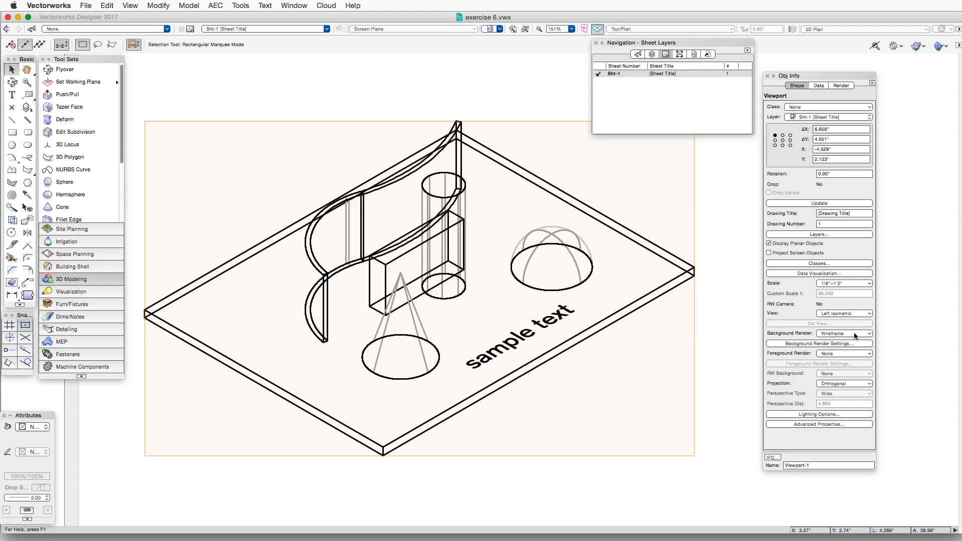
# Step: Set the viewport's Background Render to Hidden Line and update it
pyautogui.click(844, 332)
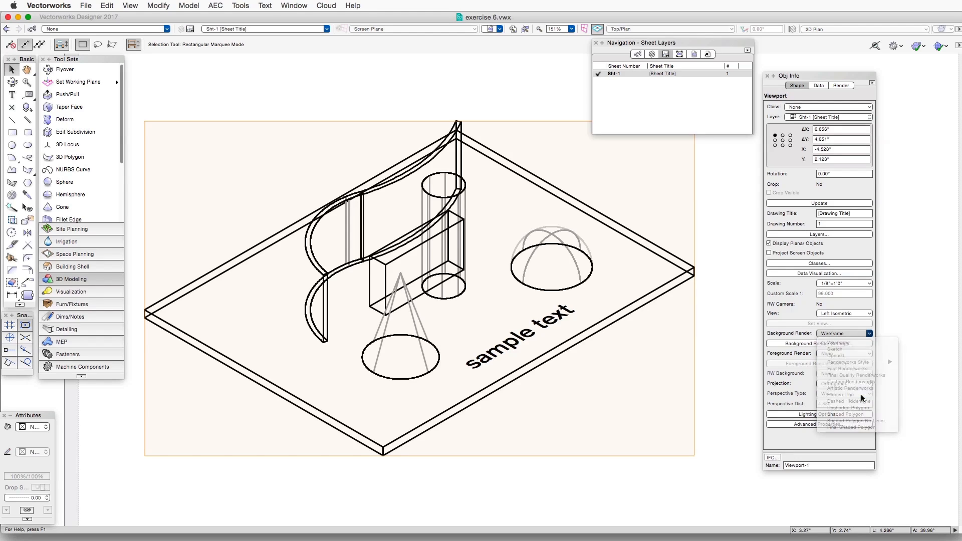
pyautogui.click(836, 393)
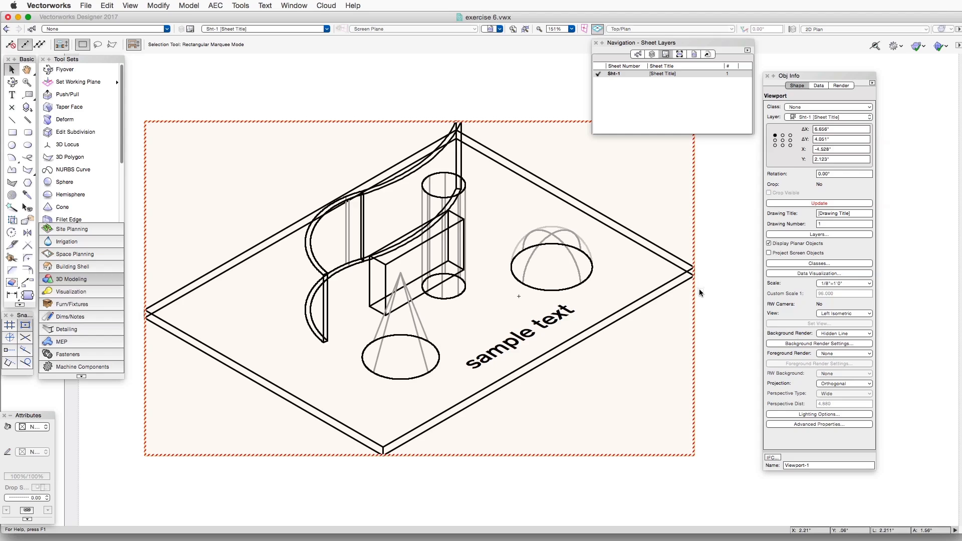
pyautogui.moveTo(619, 234)
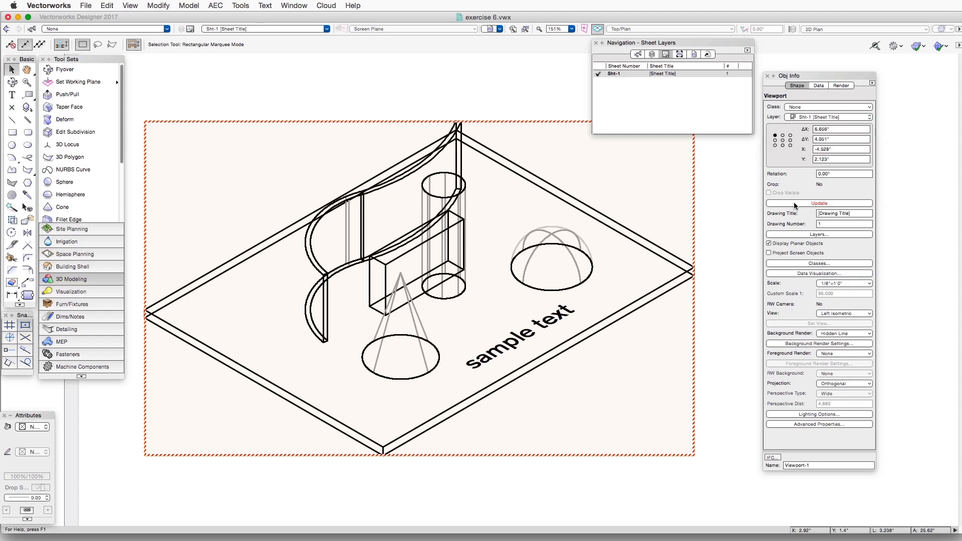
pyautogui.click(818, 204)
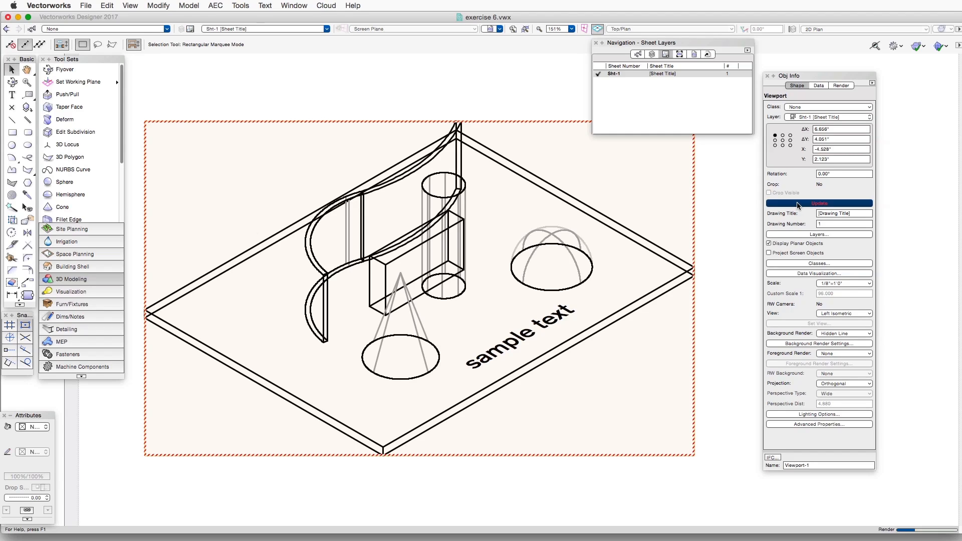
pyautogui.click(819, 204)
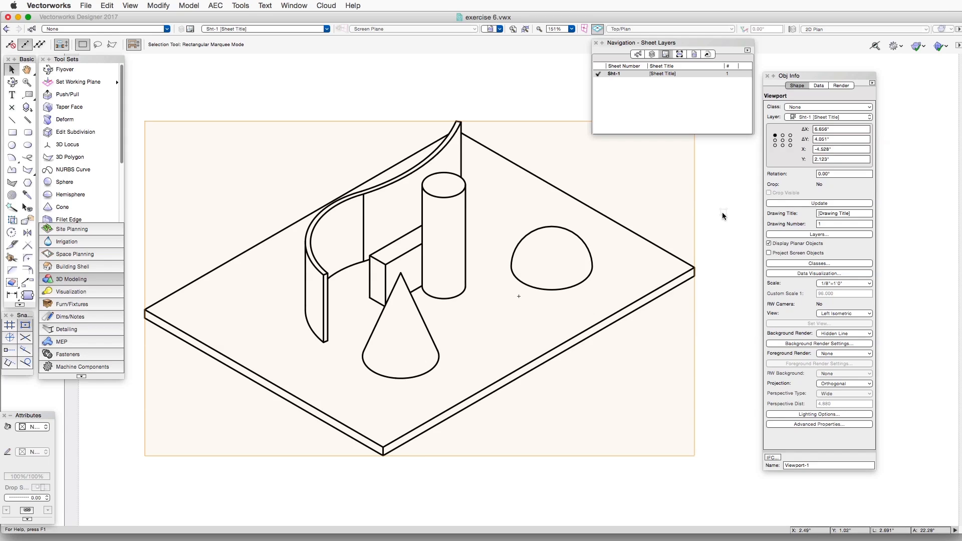
pyautogui.moveTo(640, 234)
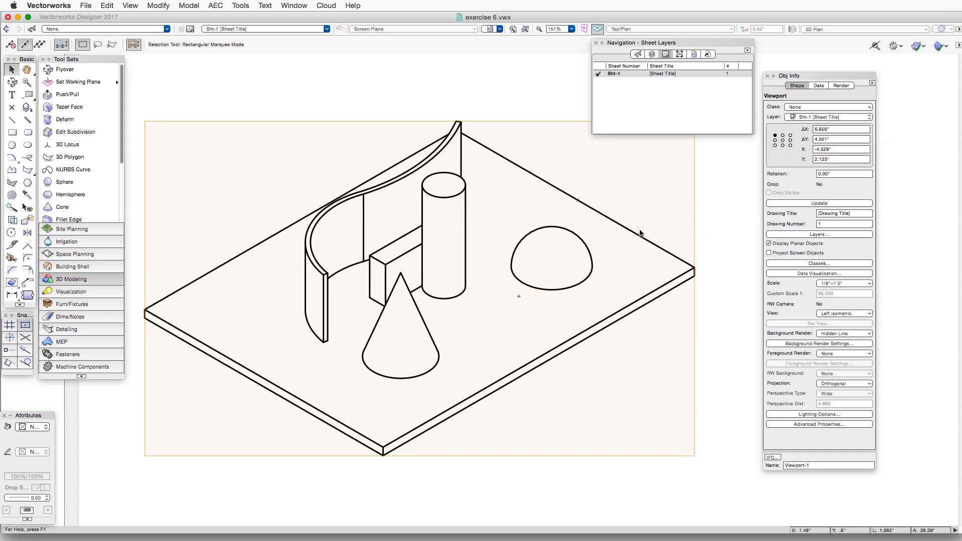
pyautogui.moveTo(627, 228)
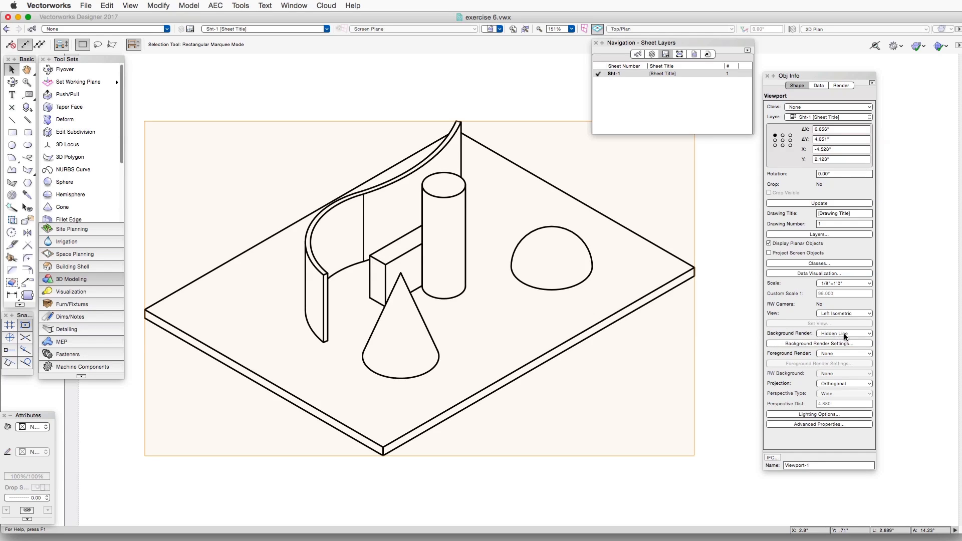
pyautogui.moveTo(794, 348)
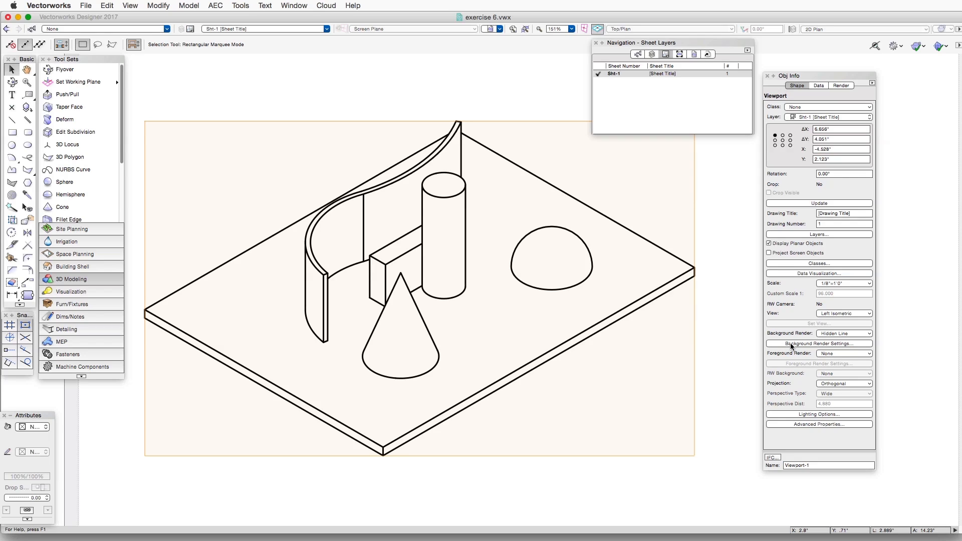
# Step: Enable Display Surface Hatches in the viewport's background render settings and update
pyautogui.click(818, 343)
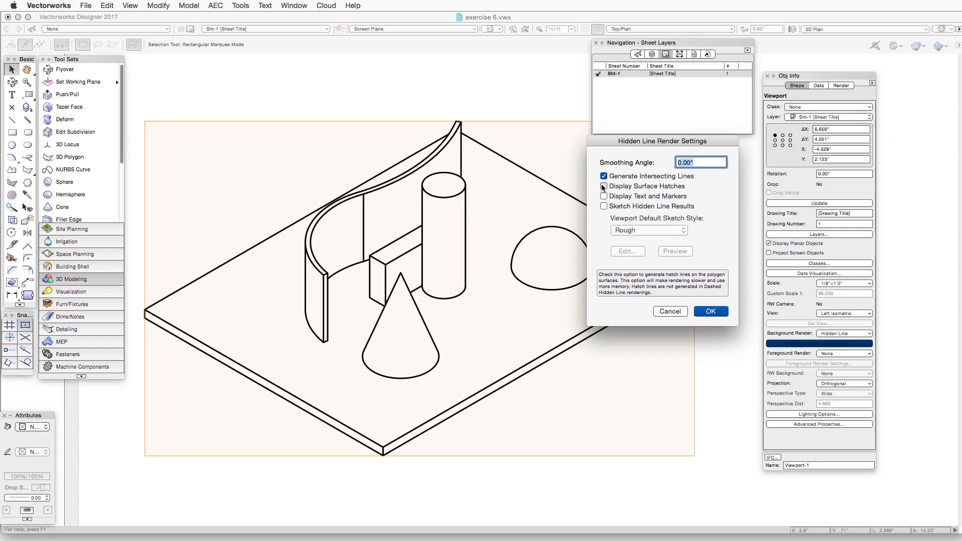
pyautogui.click(603, 186)
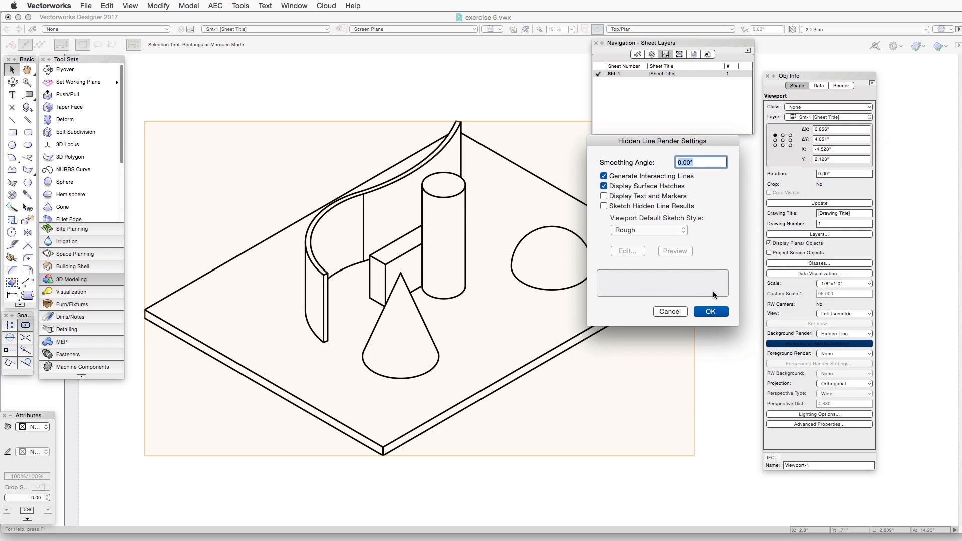
pyautogui.click(710, 310)
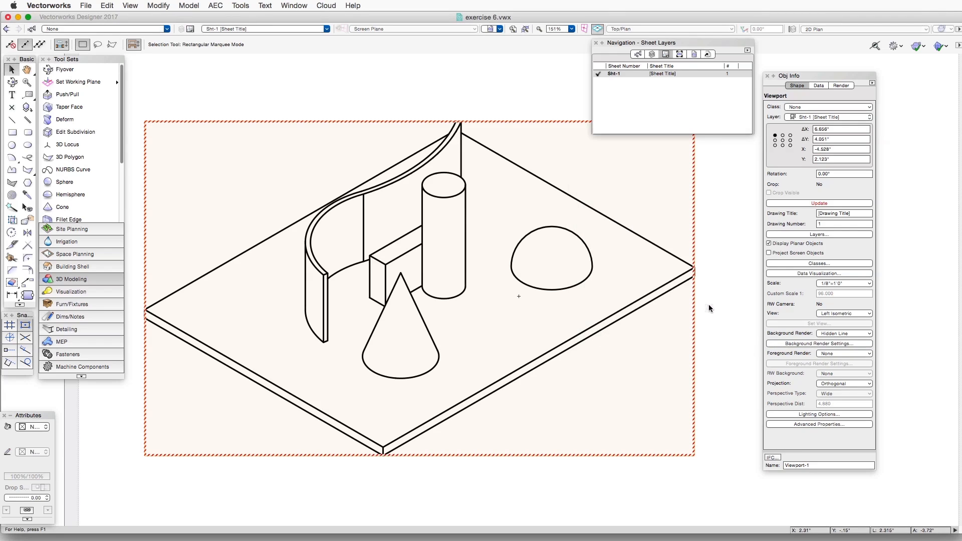
pyautogui.click(819, 203)
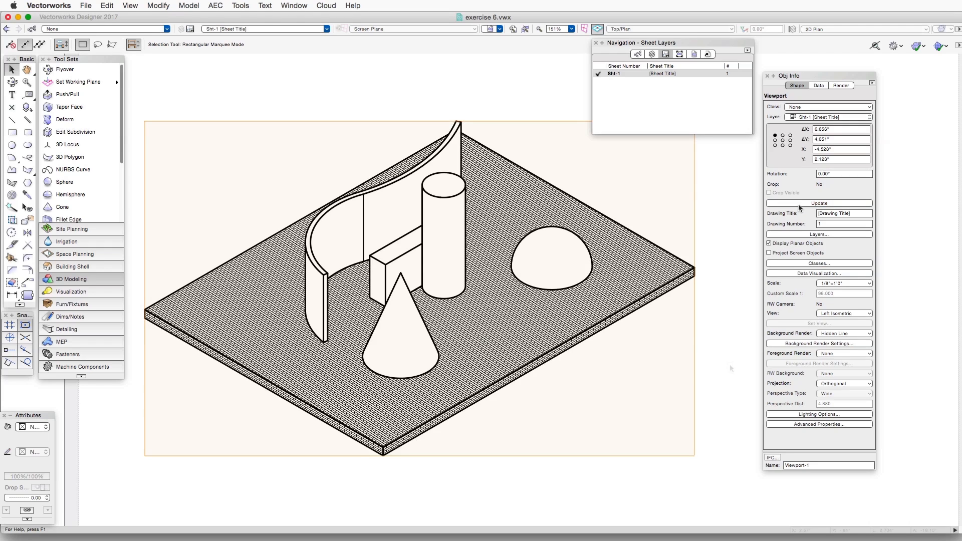
pyautogui.moveTo(730, 368)
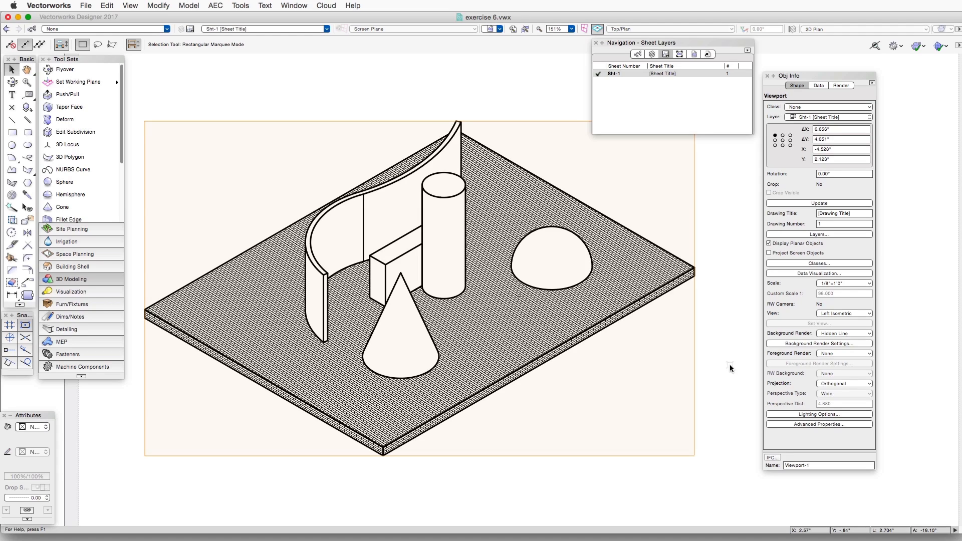
pyautogui.moveTo(739, 367)
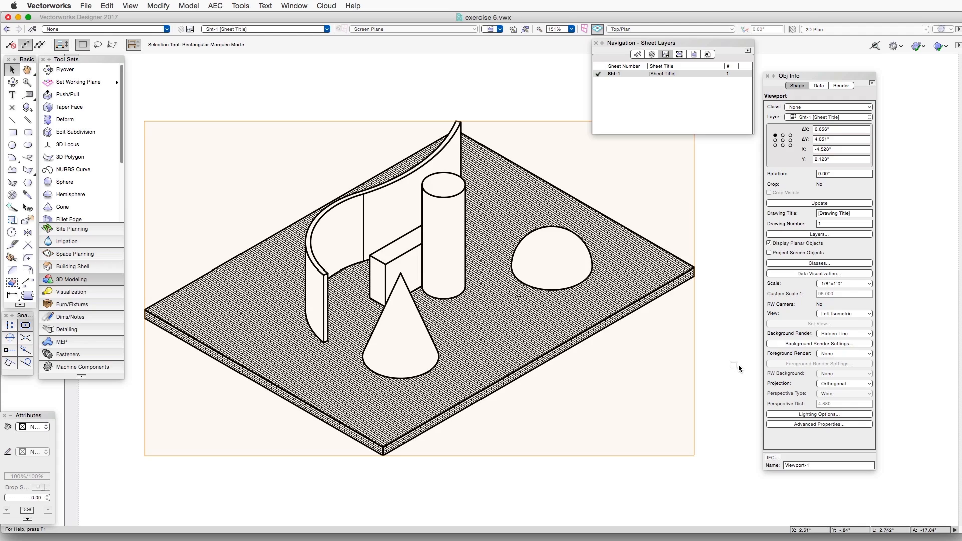
pyautogui.moveTo(766, 335)
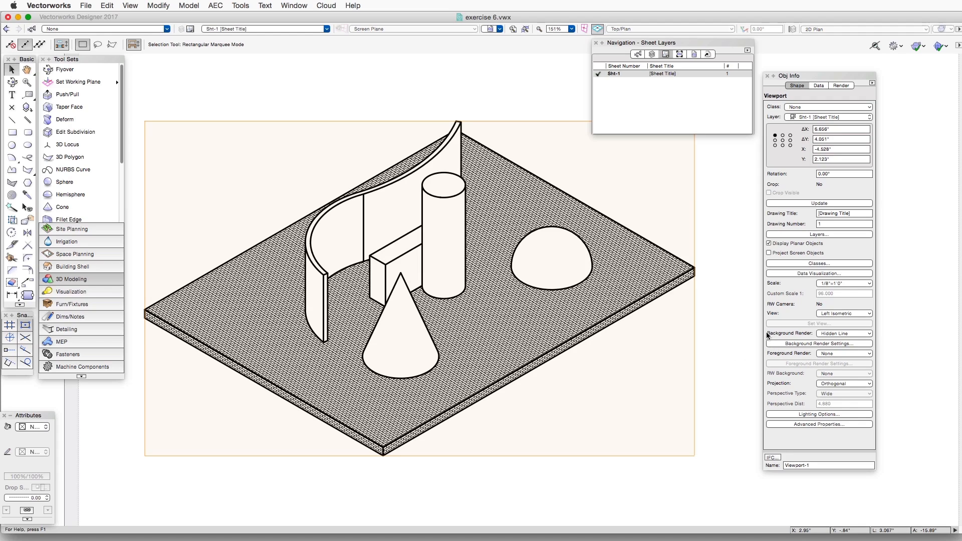
pyautogui.moveTo(790, 331)
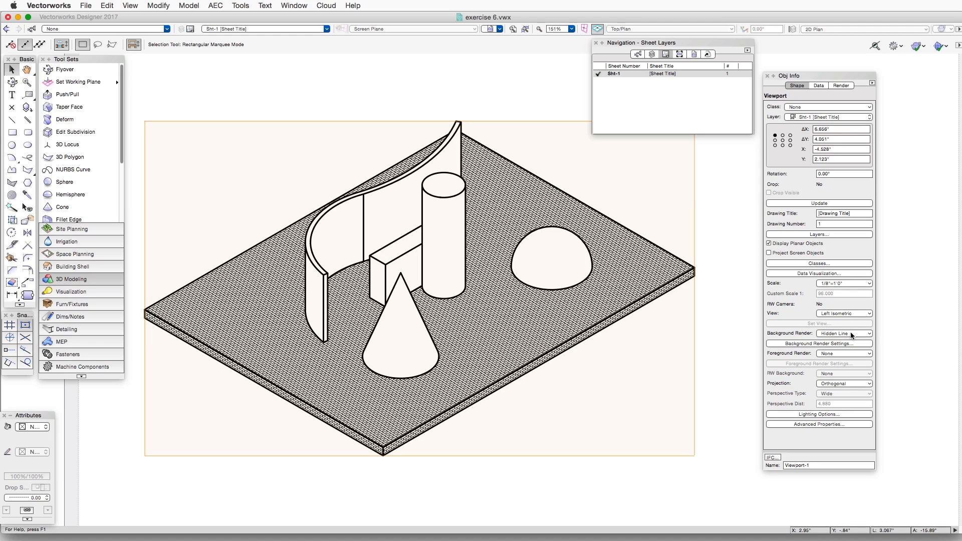
# Step: Set the viewport's Background Render to OpenGL and Foreground Render to Hidden Line, then update it
pyautogui.click(866, 332)
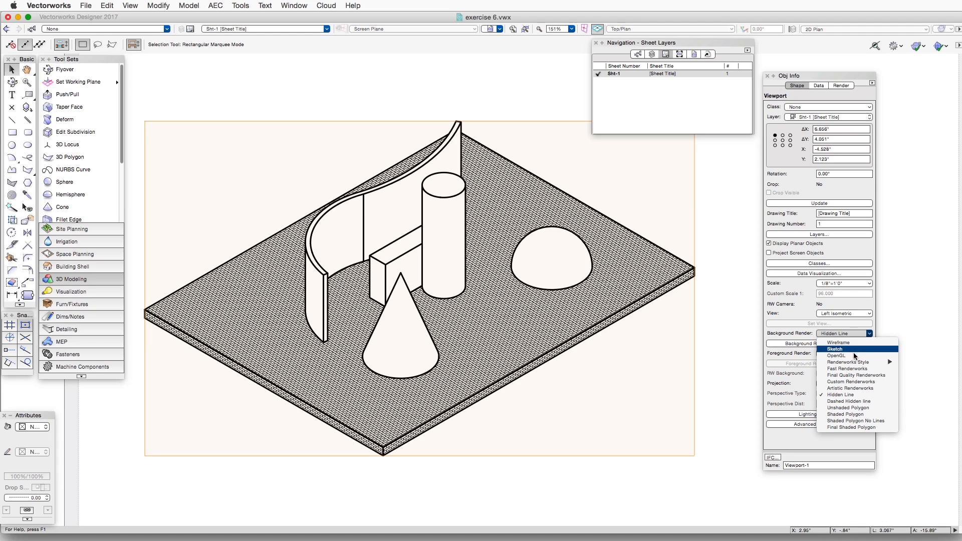
pyautogui.click(835, 356)
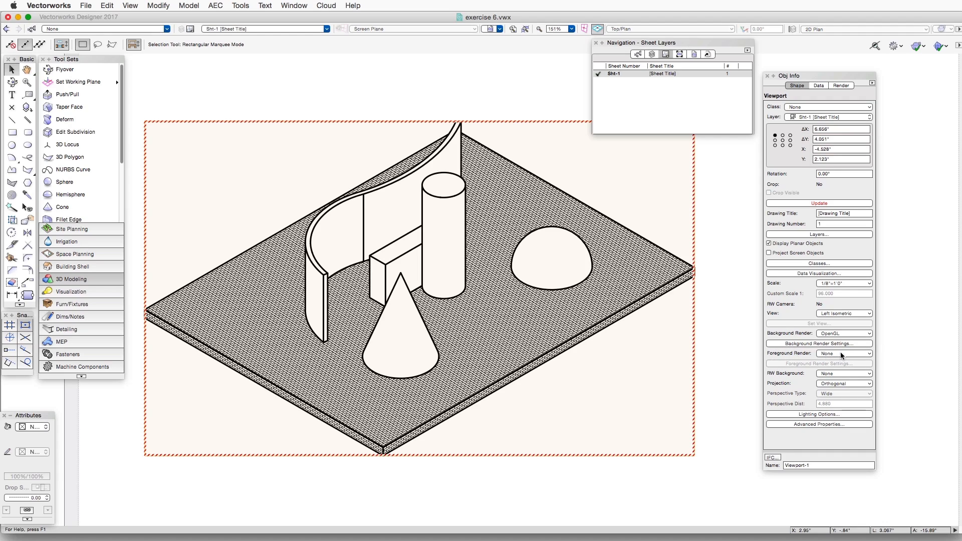
pyautogui.click(843, 353)
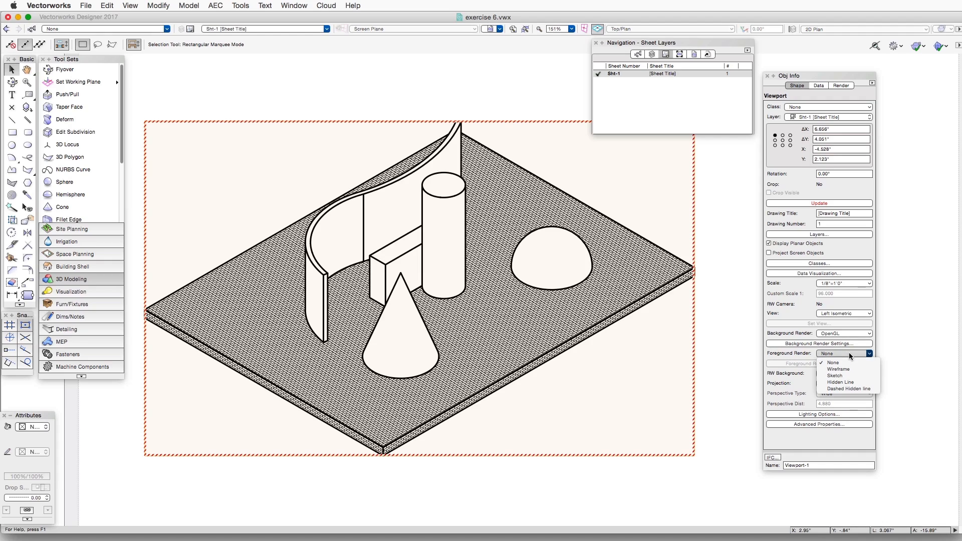
pyautogui.moveTo(849, 382)
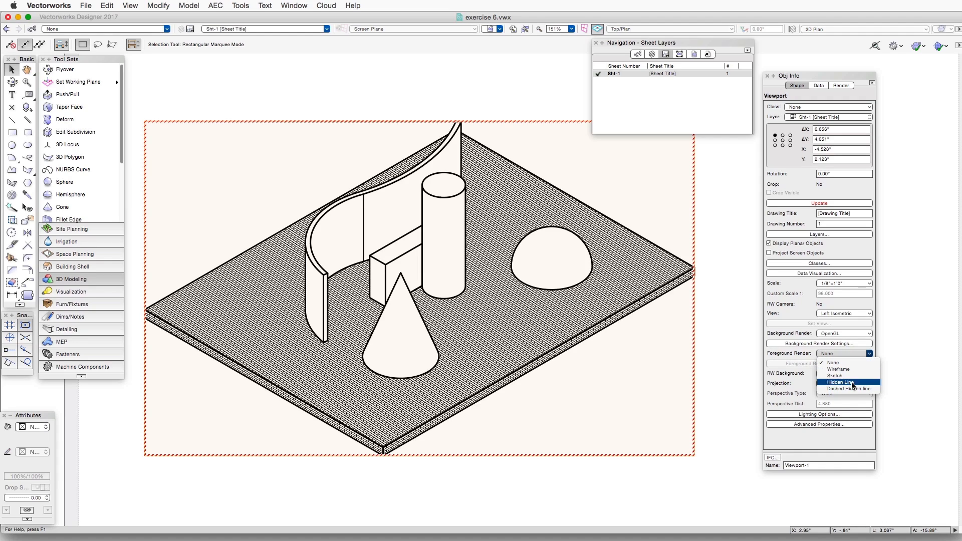
pyautogui.click(839, 381)
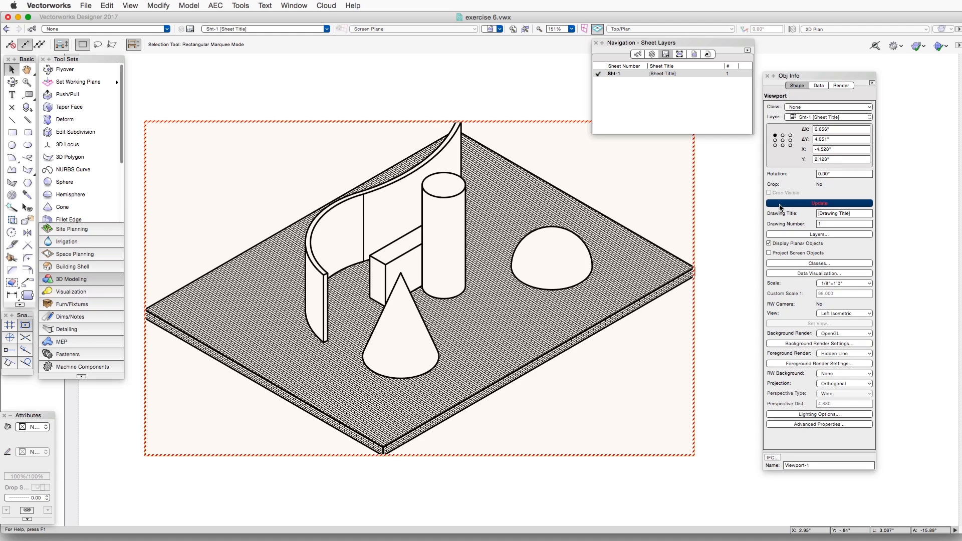
pyautogui.click(819, 203)
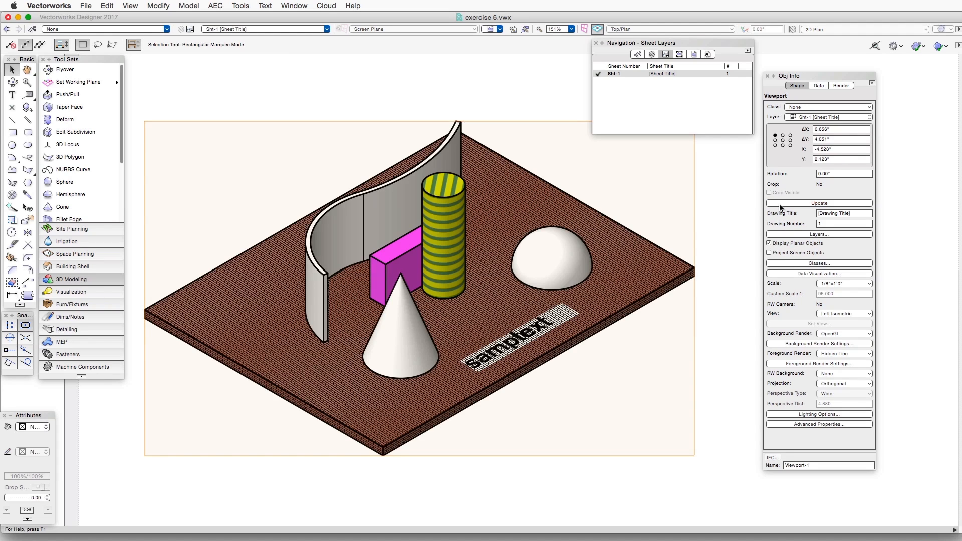